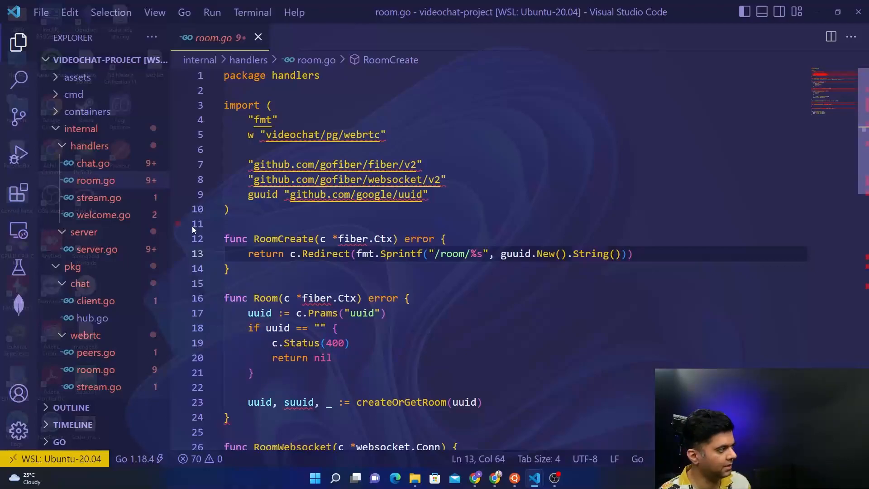
- Review the websocketMessage struct and the Room handler's uuid check, landing on the blank line after it
left_click(332, 164)
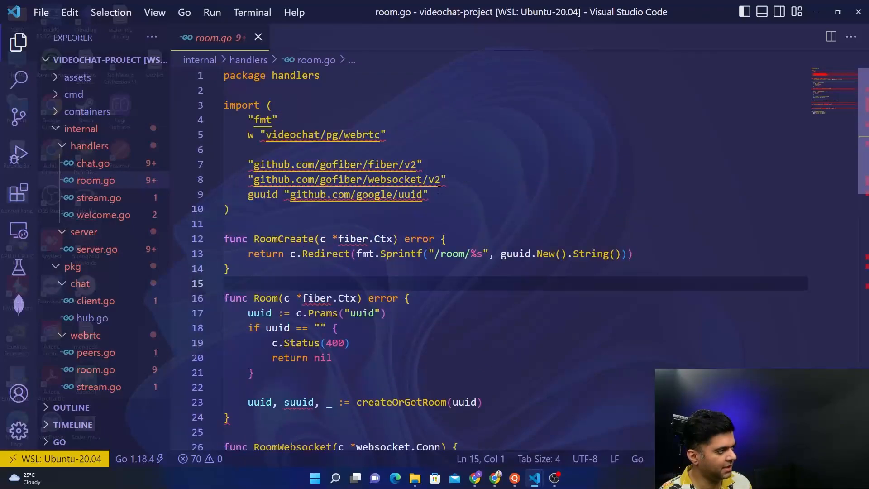
double_click(290, 161)
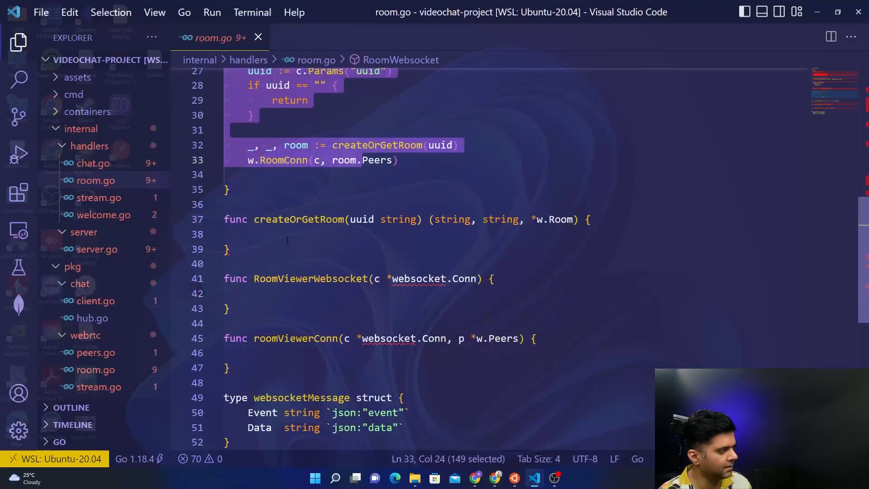
double_click(300, 219)
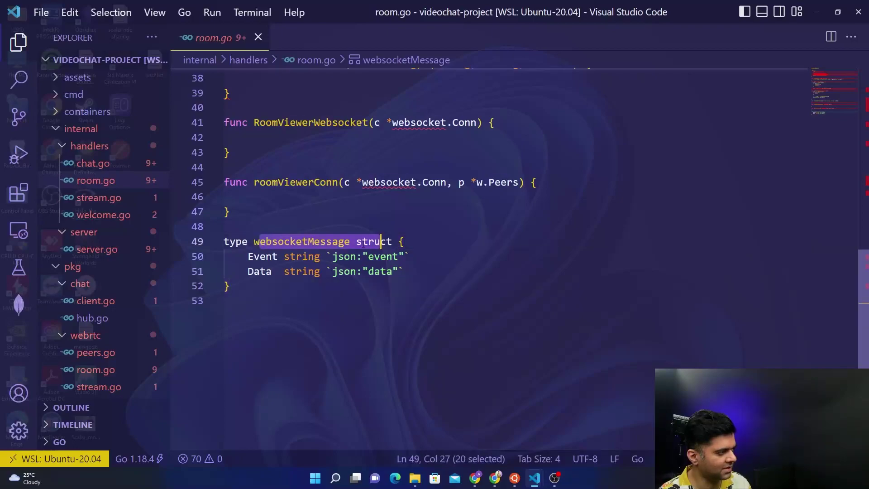
double_click(259, 271)
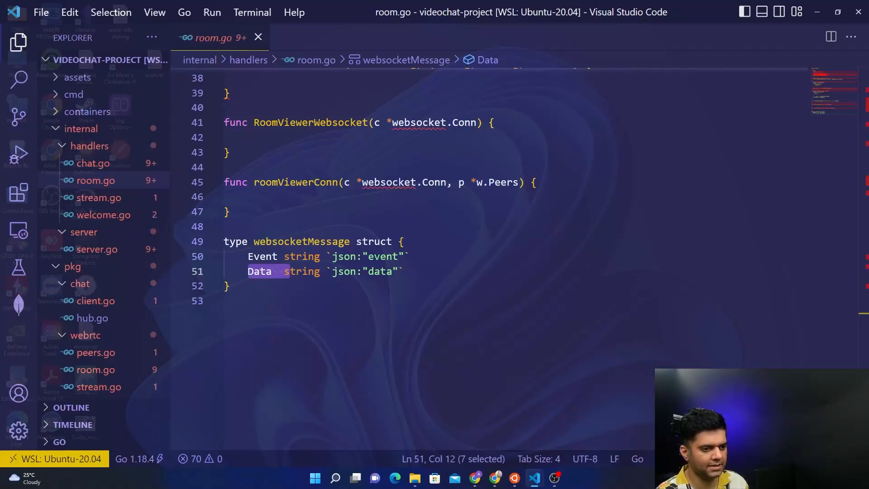
scroll("up", 3)
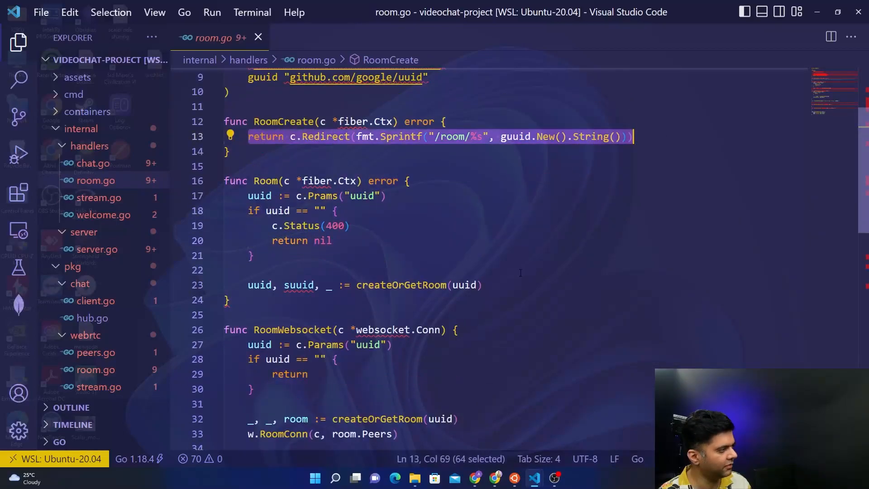
left_click(250, 195)
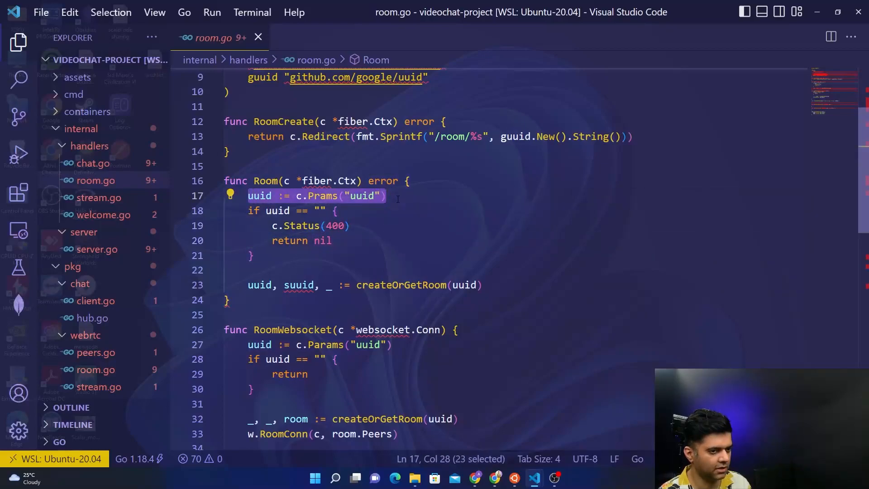
left_click(332, 241)
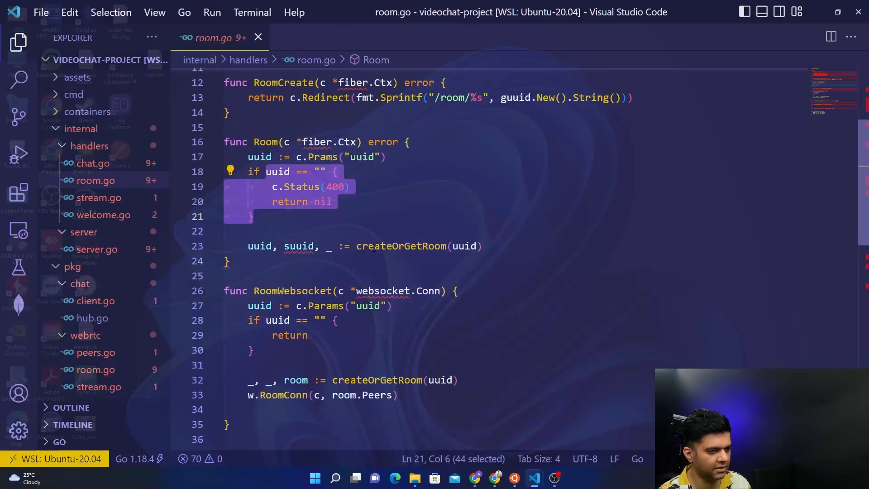
left_click(330, 230)
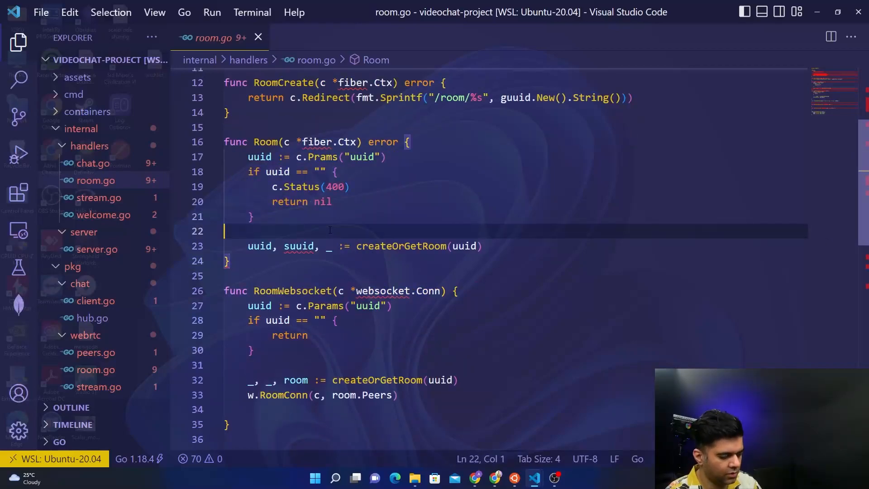
- Add ws := "ws" with an if os.Getenv("ENVIRONMENT") == "PRODUCTION" block setting ws = "wss"
key("Tab")
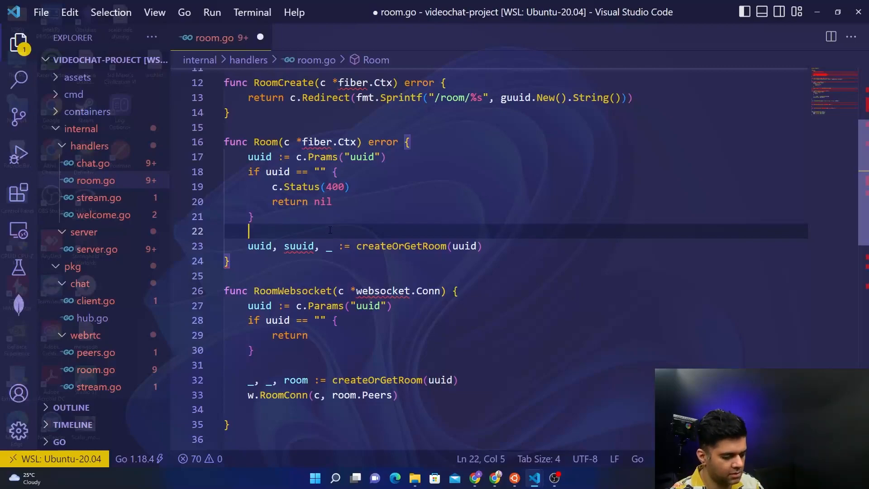
type("ws := \"w\"")
type("if os")
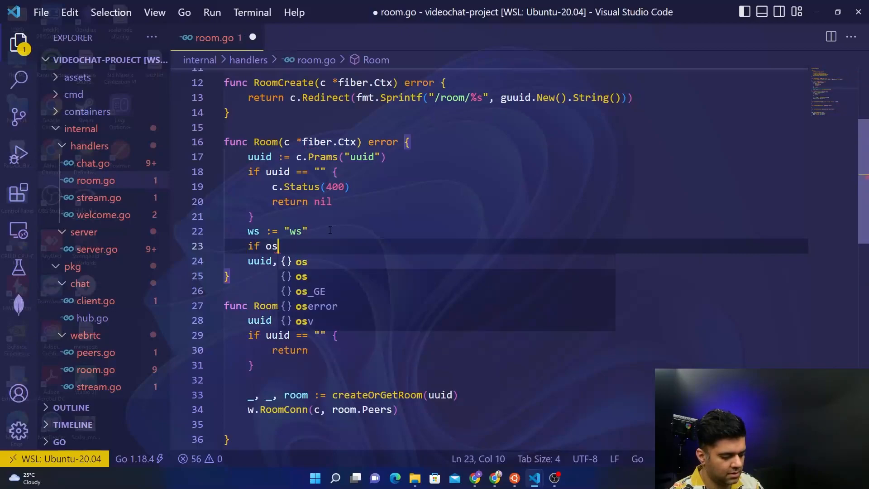
type(".Getwenv(")
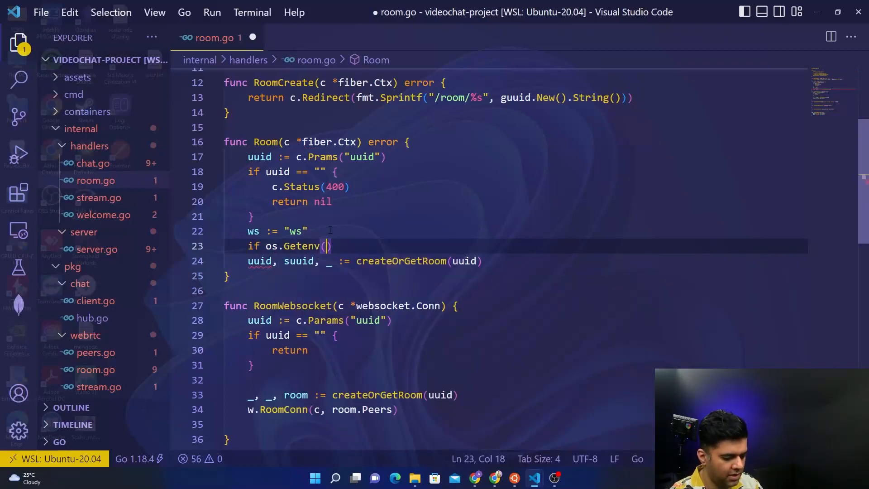
type("ENVI\"")
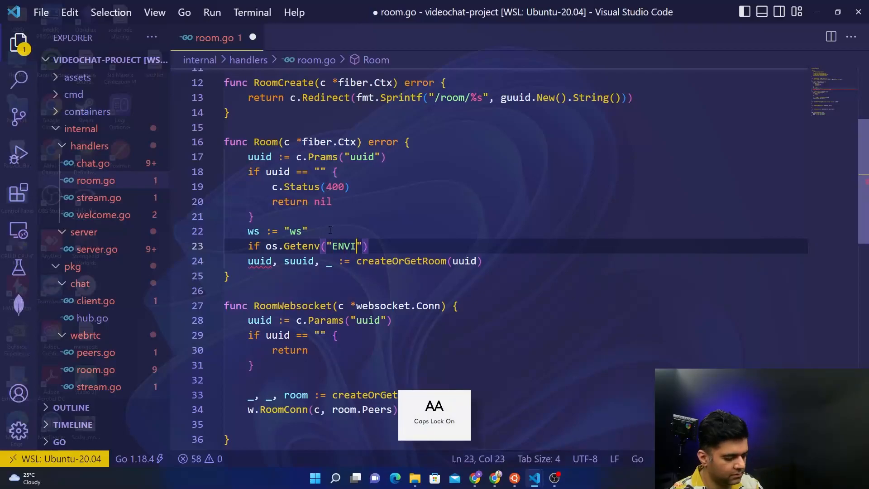
type("RONMENT")
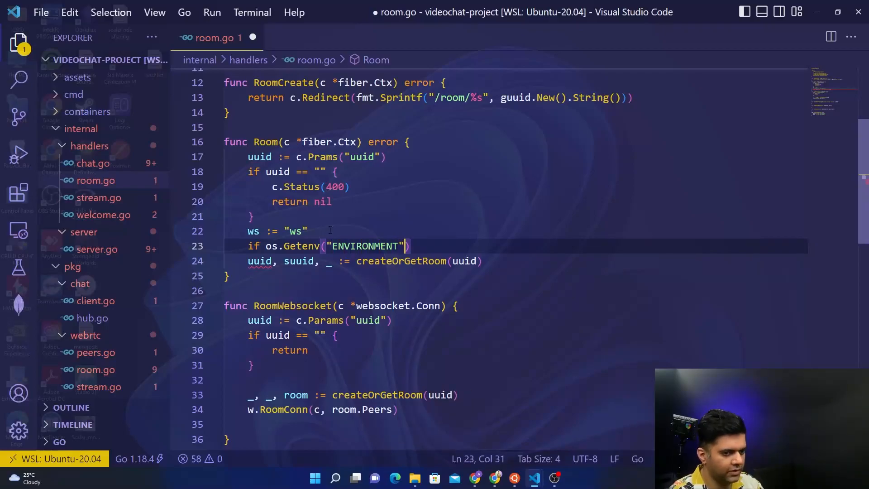
type("== \"\"")
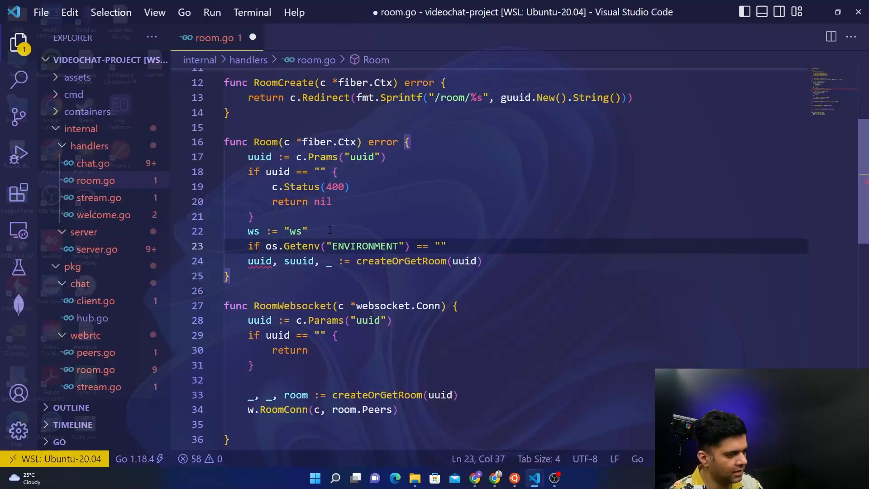
type("PRODUCTION")
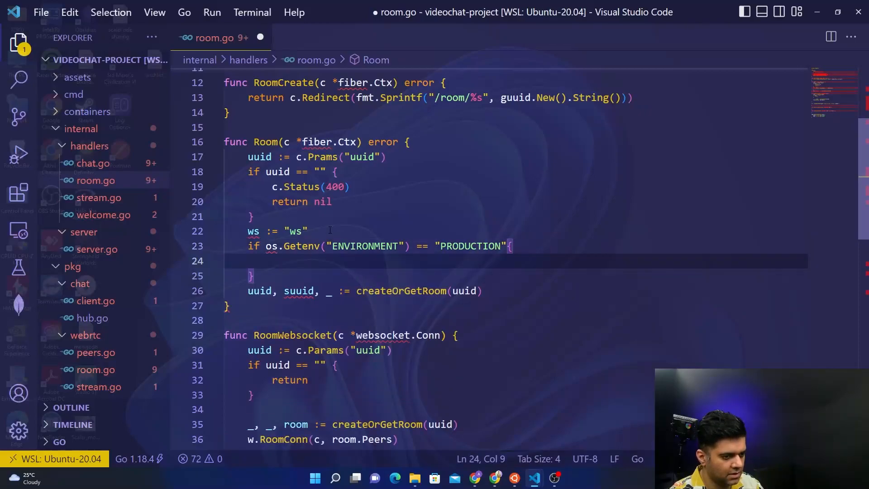
type("ws = \"")
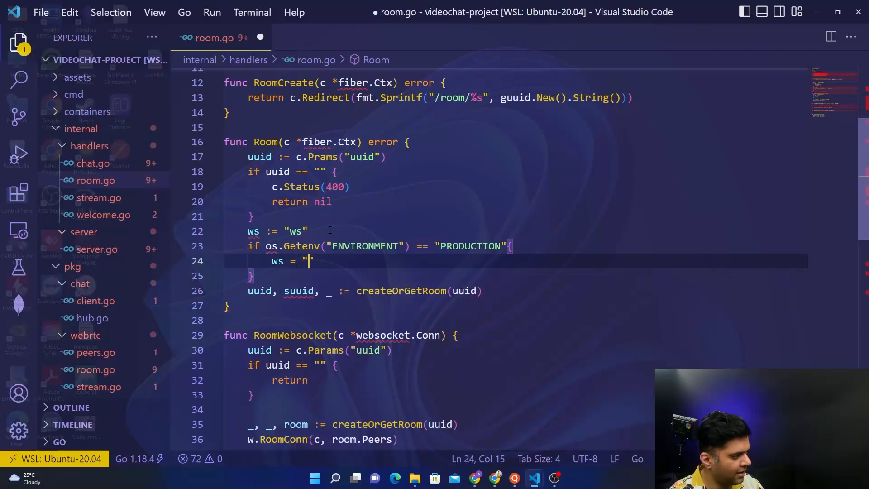
type("wss")
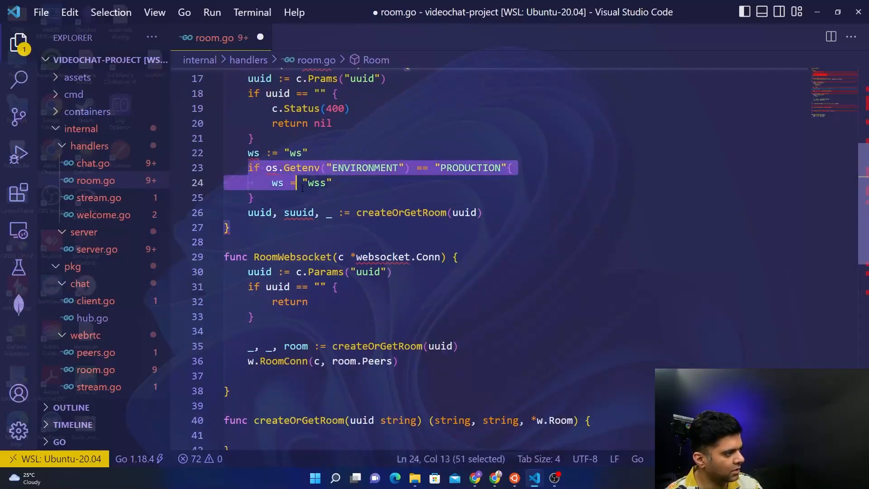
left_click(253, 198)
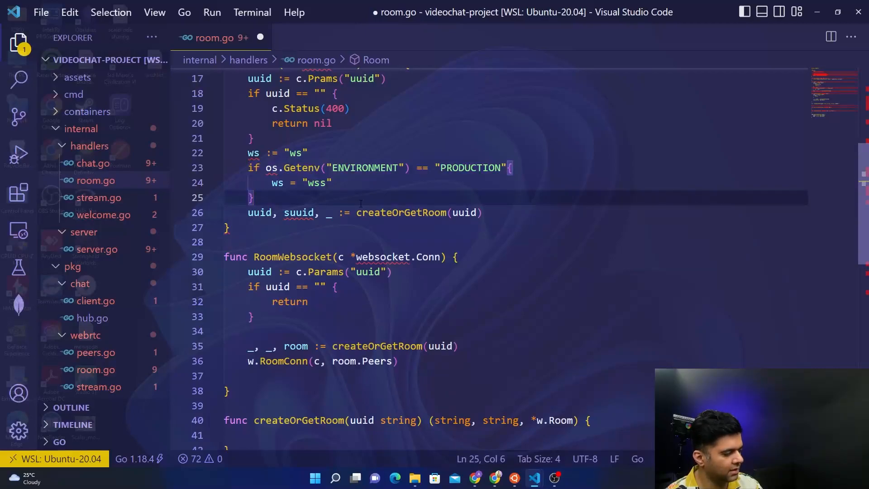
mouse_move(448, 271)
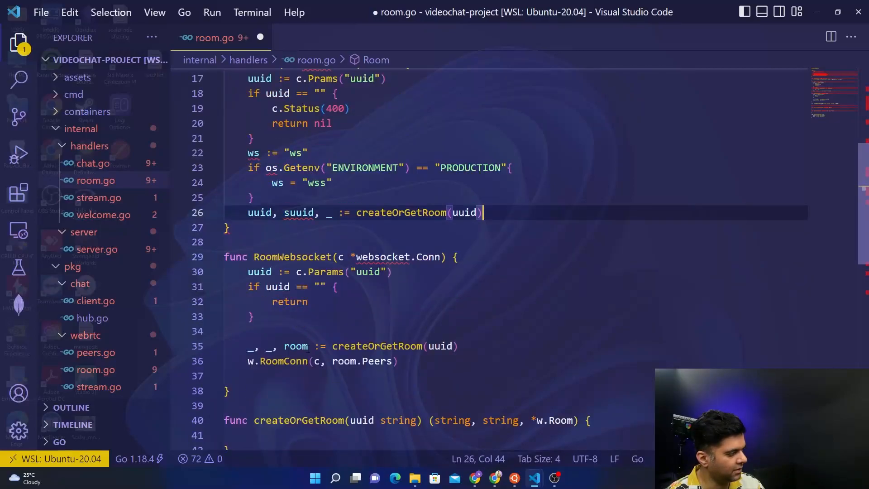
- Review the uuid return and createOrGetRoom, then start a return line after the createOrGetRoom call
scroll("up", 3)
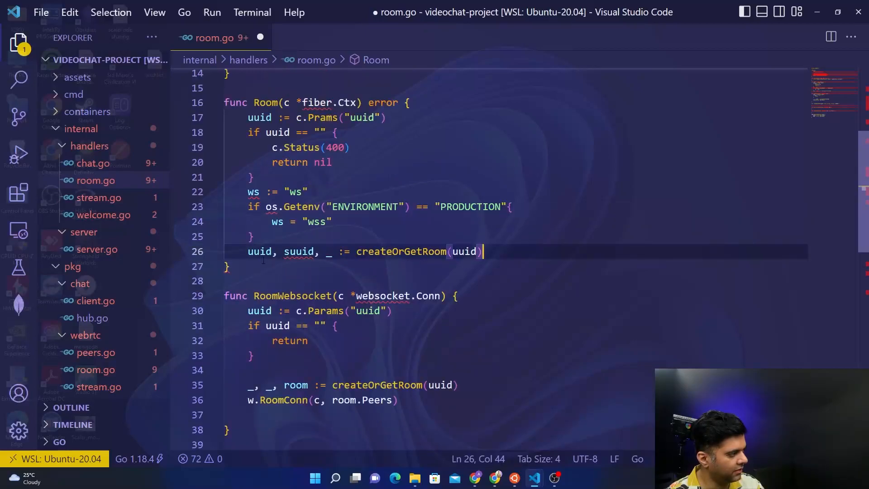
double_click(258, 250)
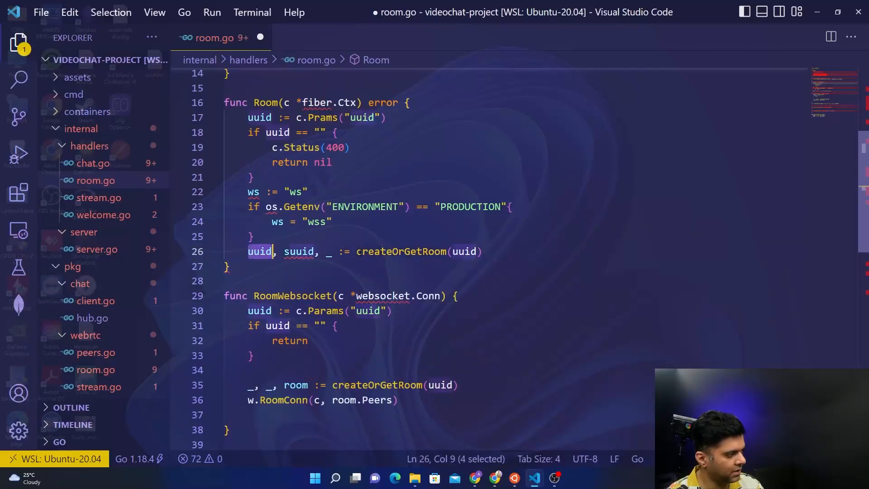
double_click(401, 173)
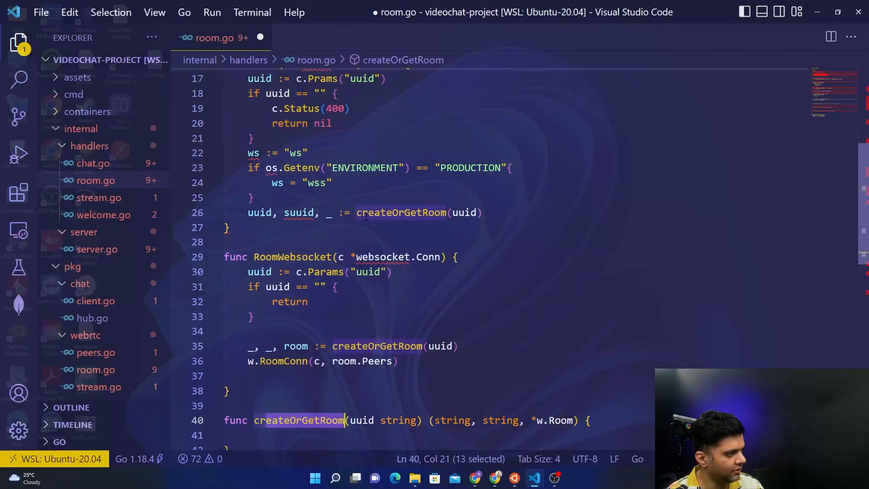
left_click(233, 227)
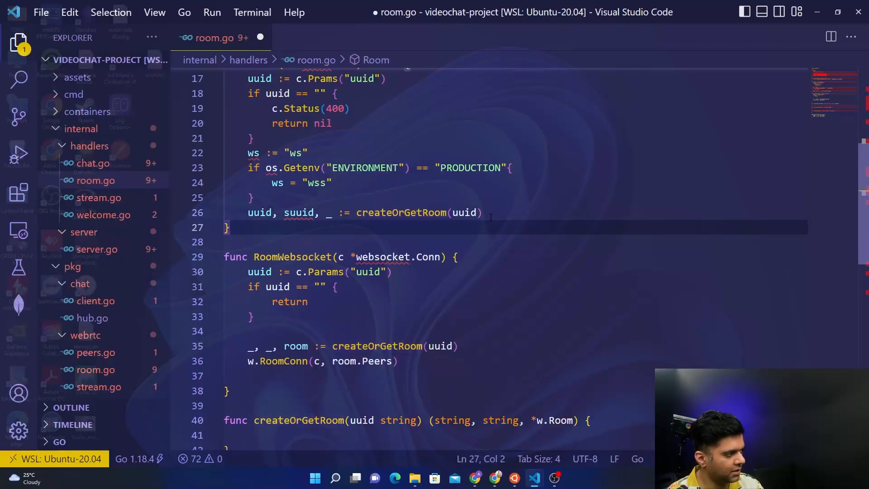
left_click(483, 212)
type("return")
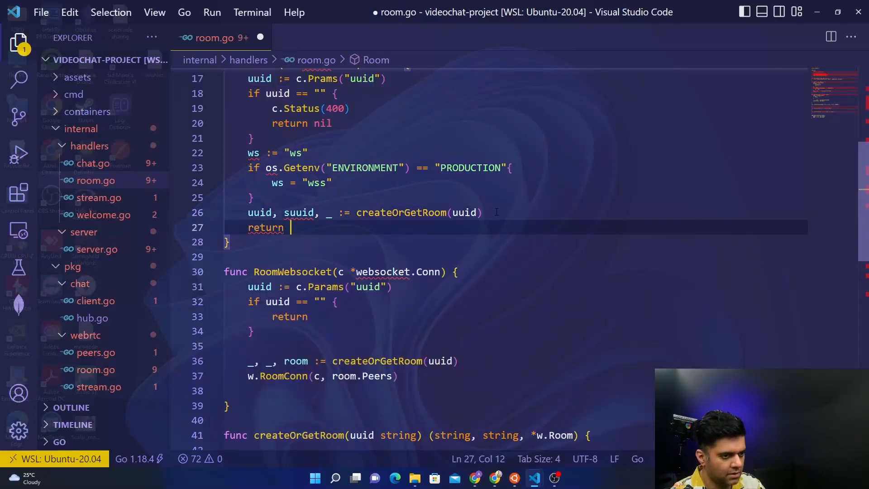
- Return c.Render("peer", fiber.Map{...}) with RoomWebSocketAddr and RoomLink keys
type("c.Render")
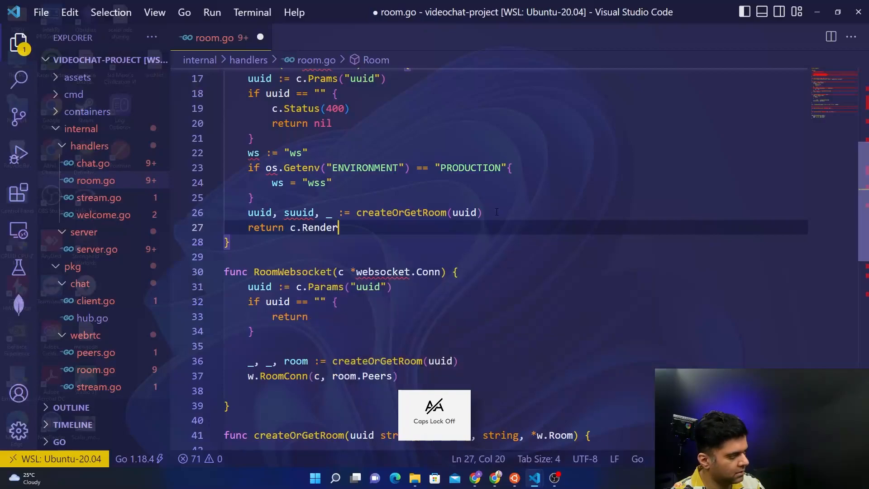
type("(\"p\")")
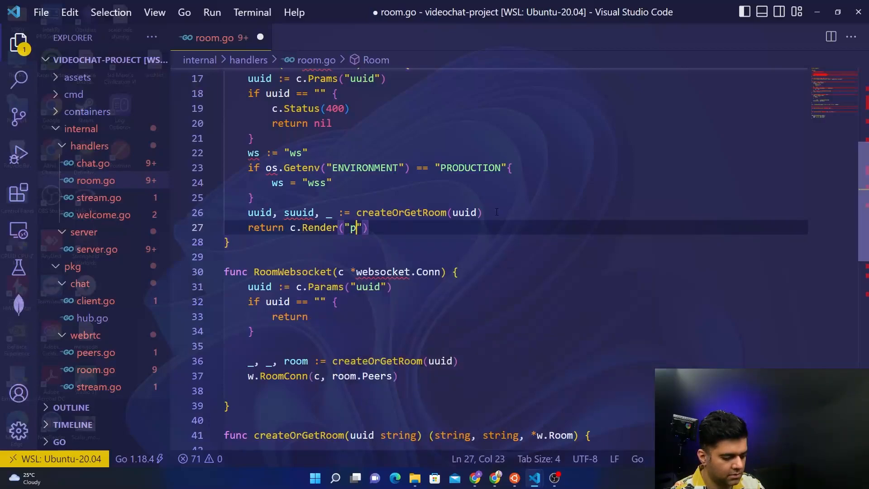
type("eer\", fiber.Map{")
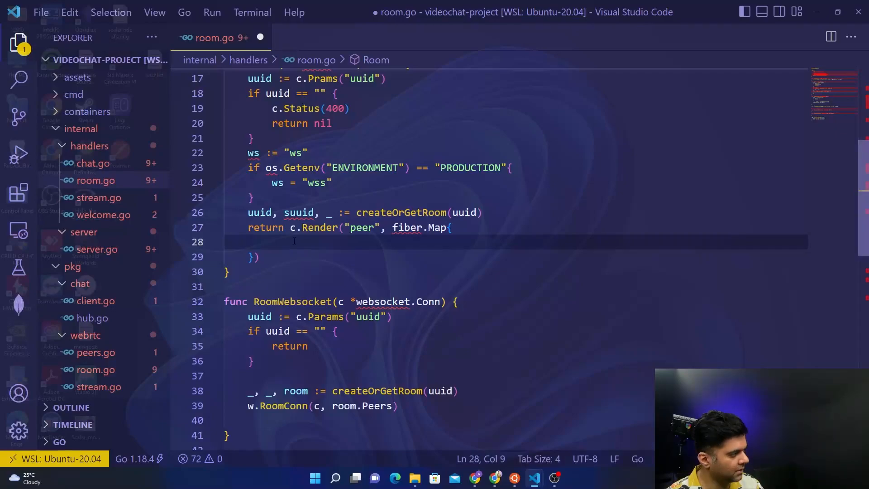
type("\"\"")
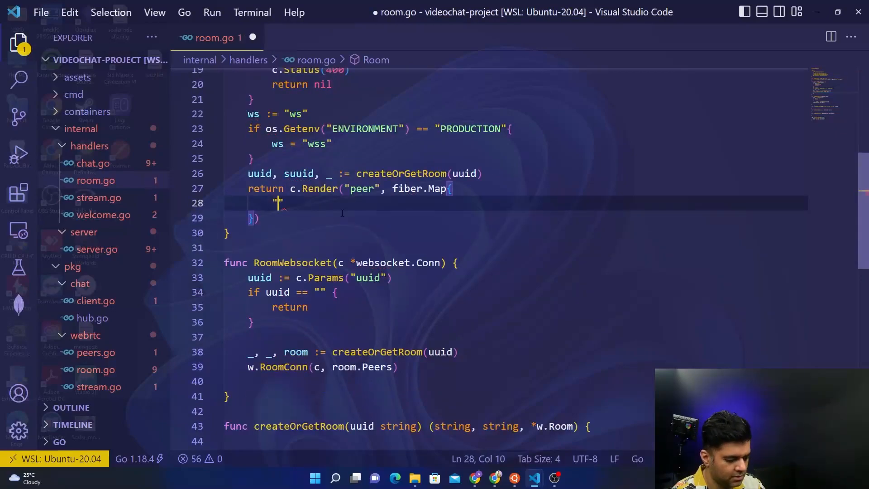
type("RoomWebS")
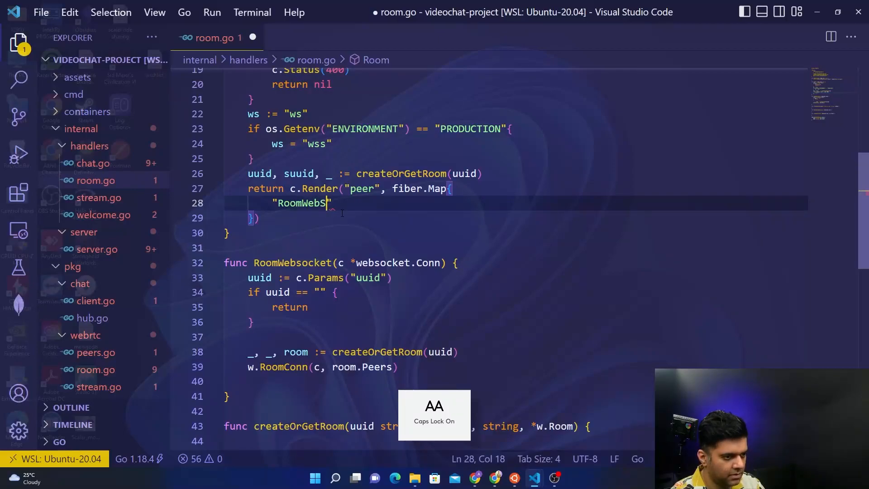
type("ocketAddr")
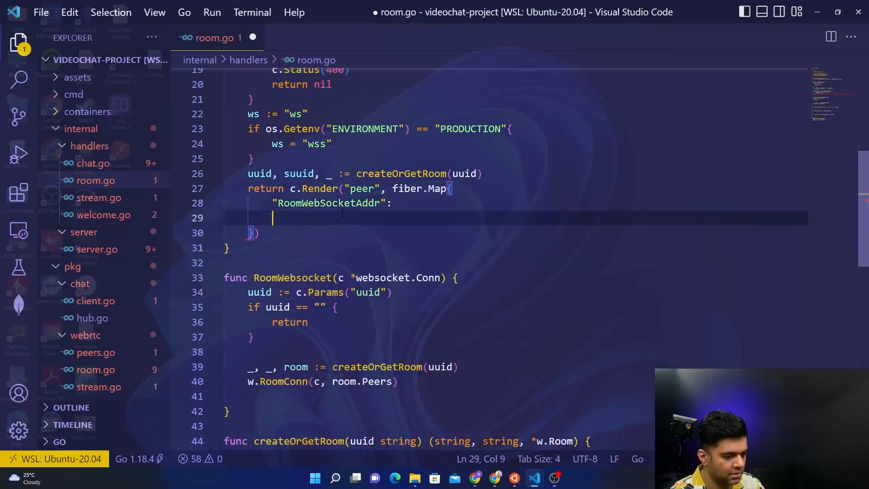
type("\"RoomLin\"")
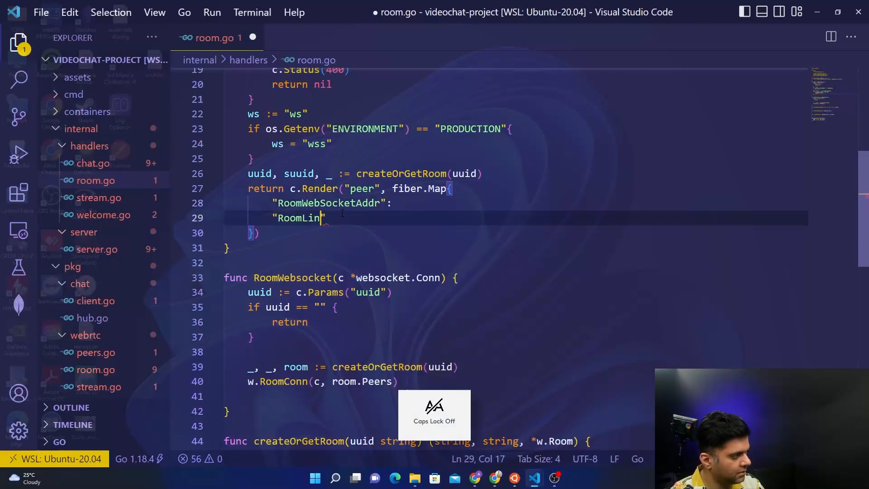
type("k\"")
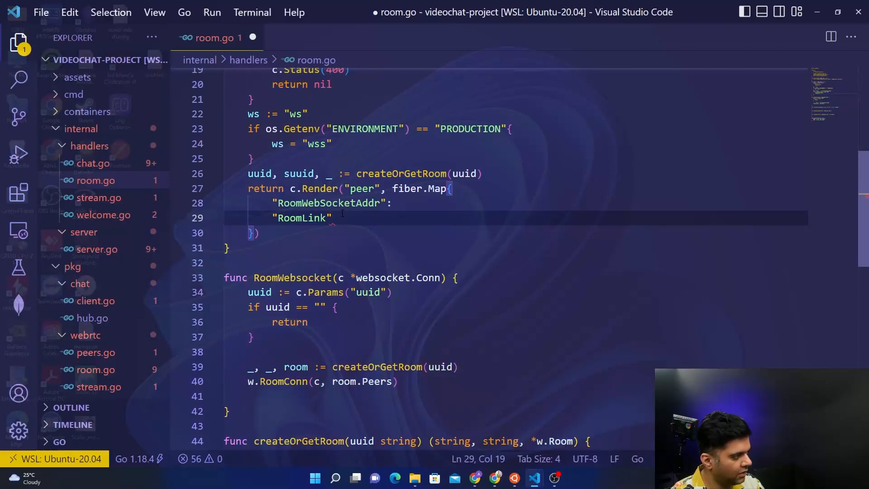
- Add the ChatWebSocketAddr, StreamLink and Type keys to the fiber.Map
key("Enter")
type("\"ChatWe")
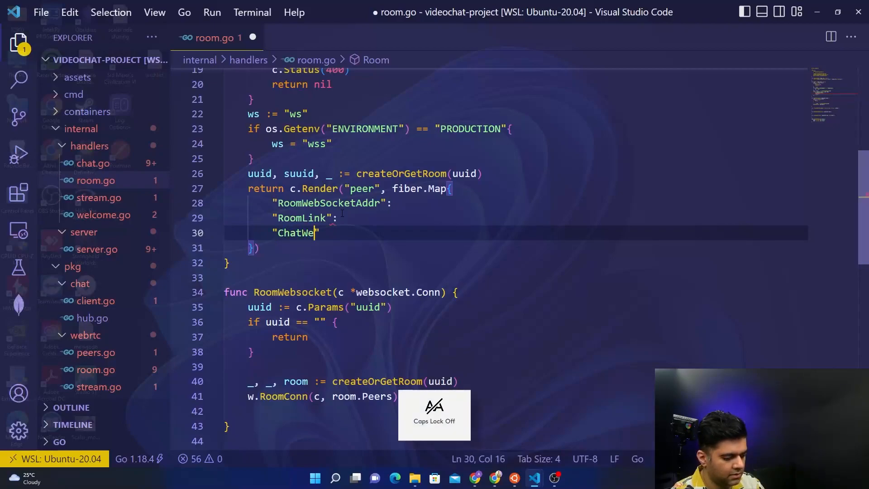
type("bSocketA")
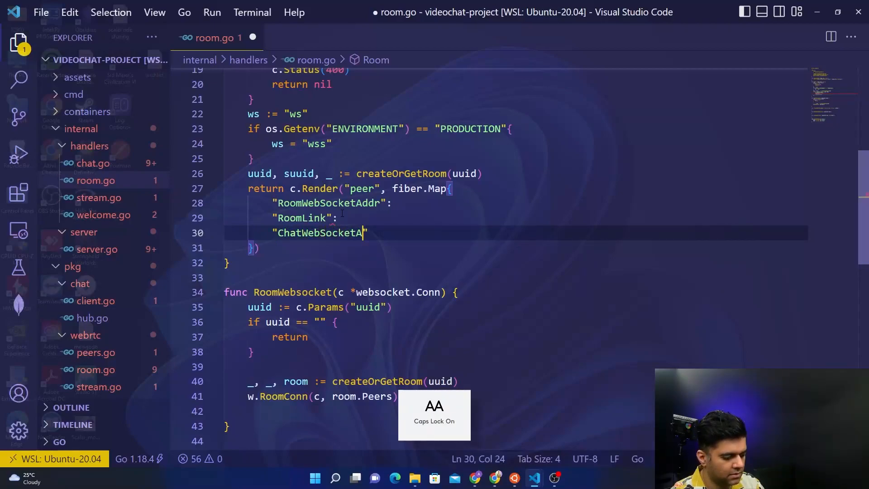
type("ddr")
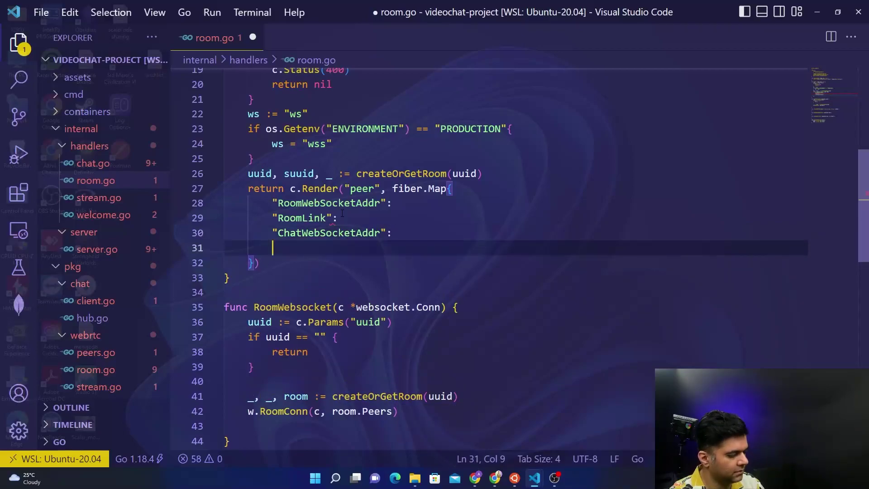
type("\"Stream\"")
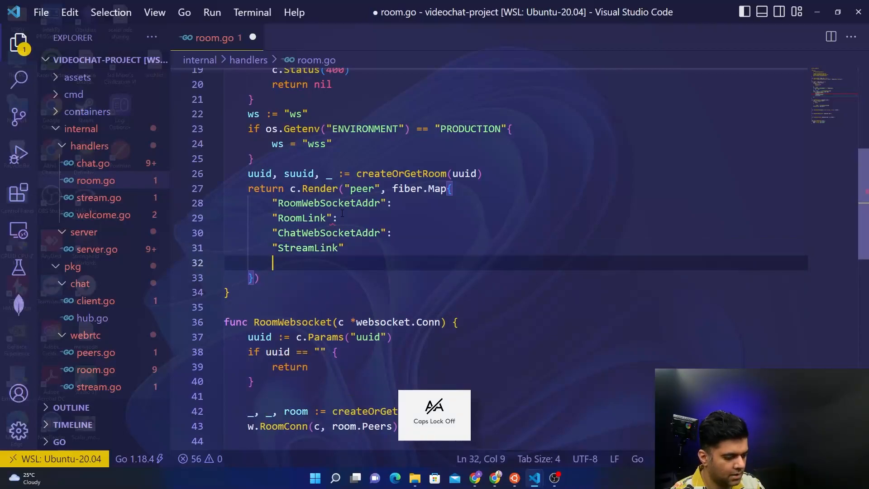
type("\"Type:")
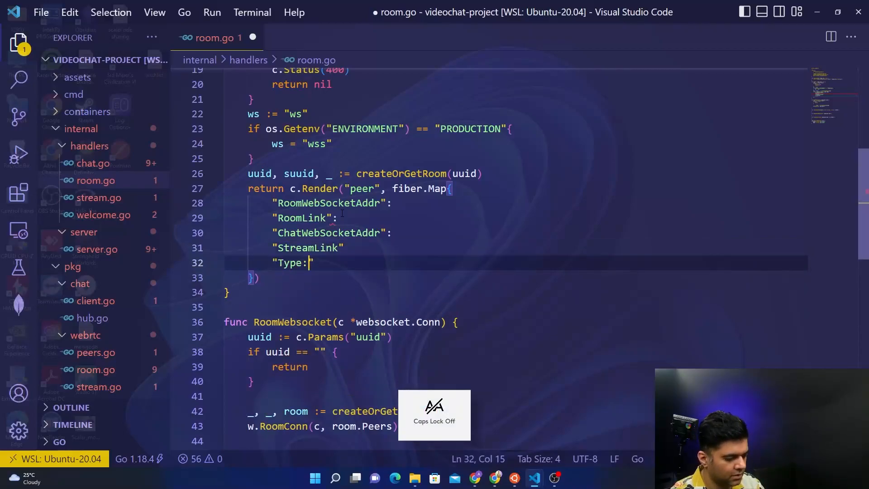
type("\"")
left_click(516, 247)
type(":")
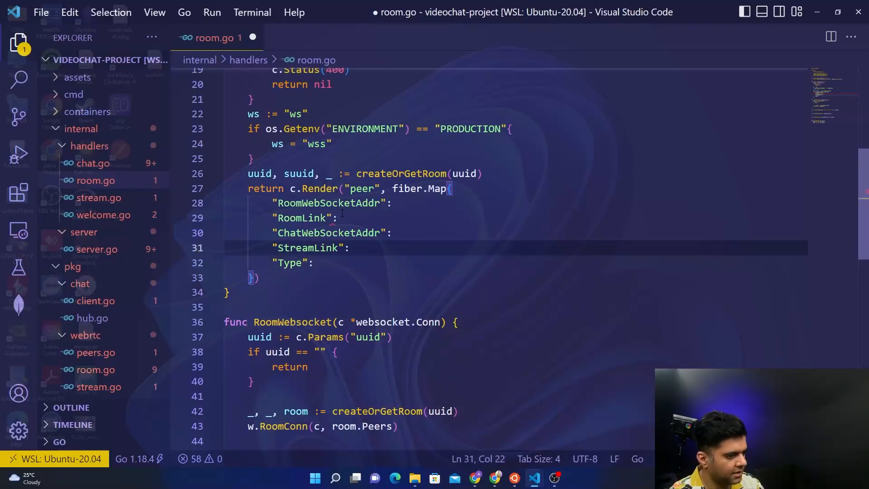
left_click(255, 278)
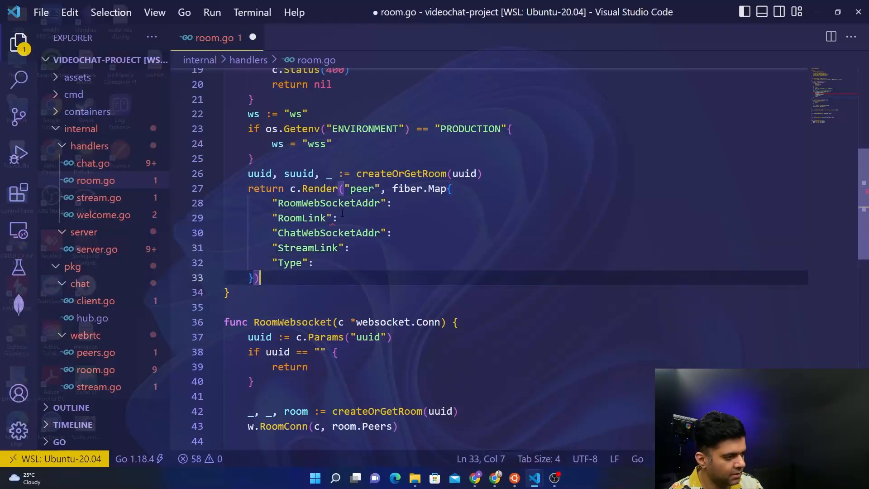
- Pass "layouts/main" to c.Render and set the Type entry to "room"
type(",")
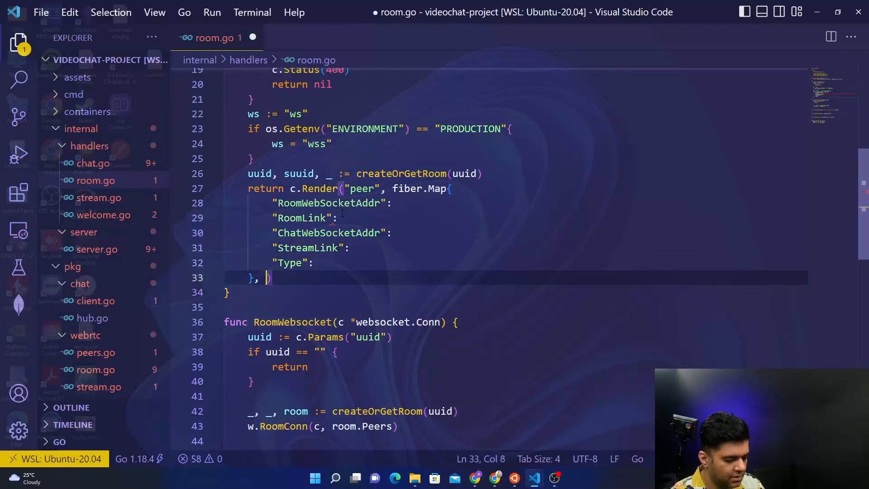
type("layouts/\"")
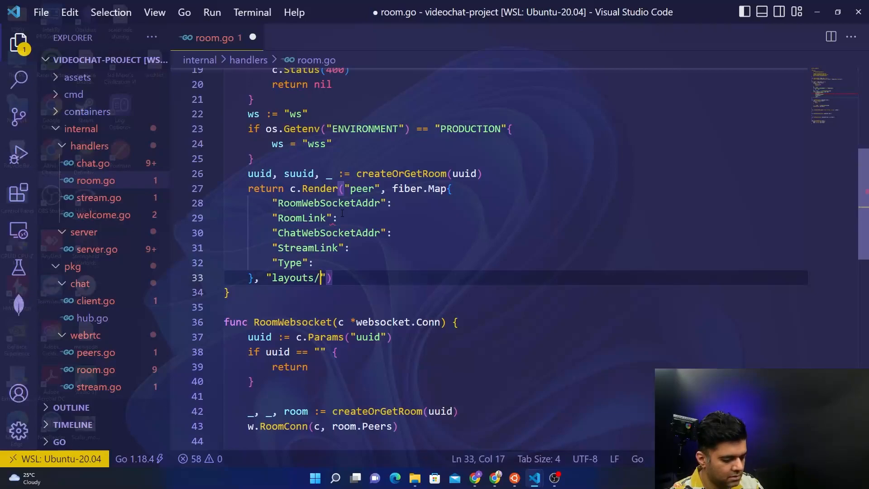
type("main")
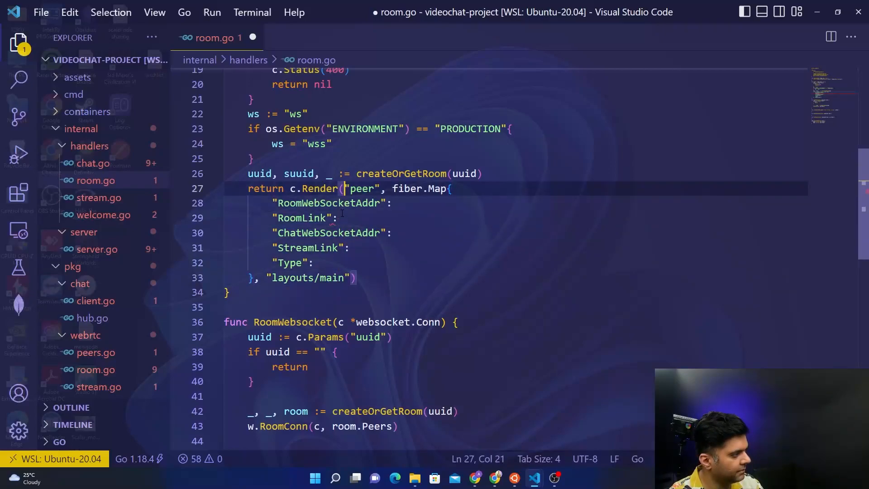
left_click(389, 203)
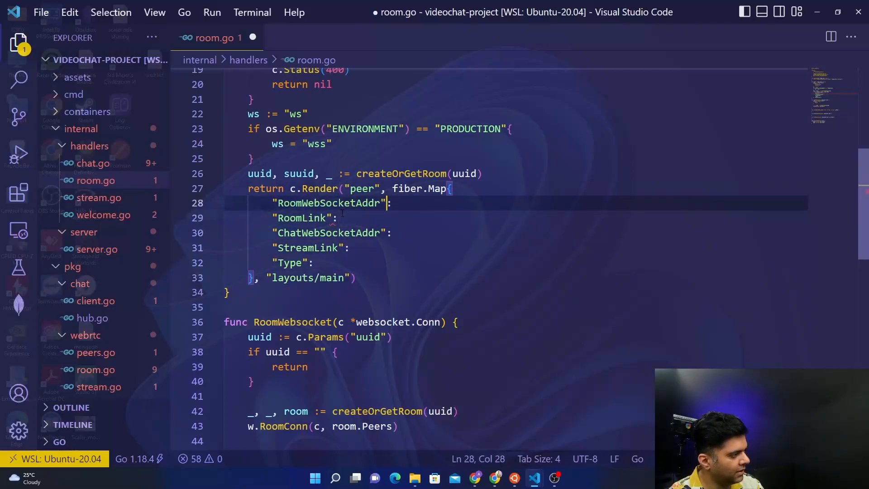
type(":,")
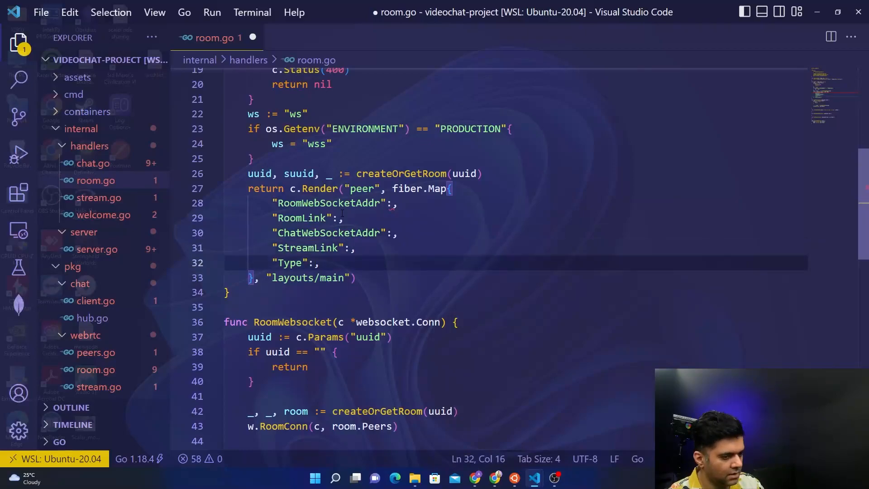
type("\"room\"")
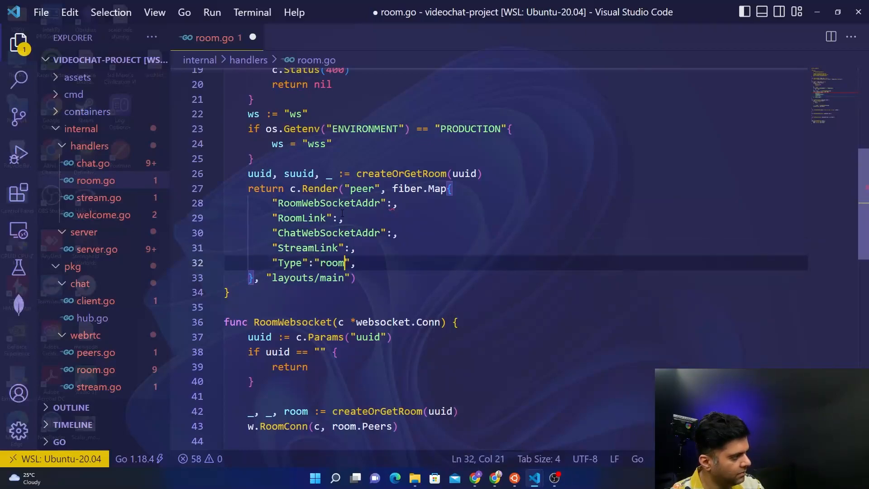
- Set RoomWebSocketAddr to fmt.Sprintf("%s://%s/room%s/websocket", ws, c.Hostname(), uuid)
left_click(351, 203)
type("f")
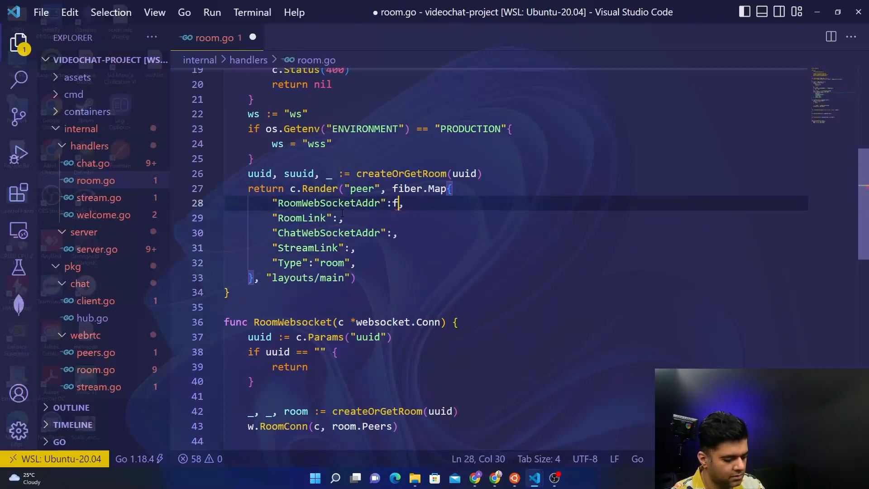
type("mt.")
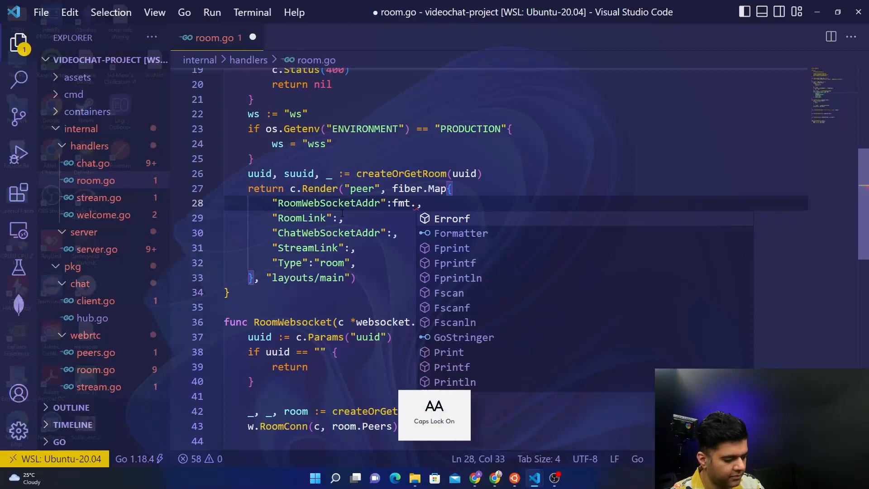
type("sprintf(\"")
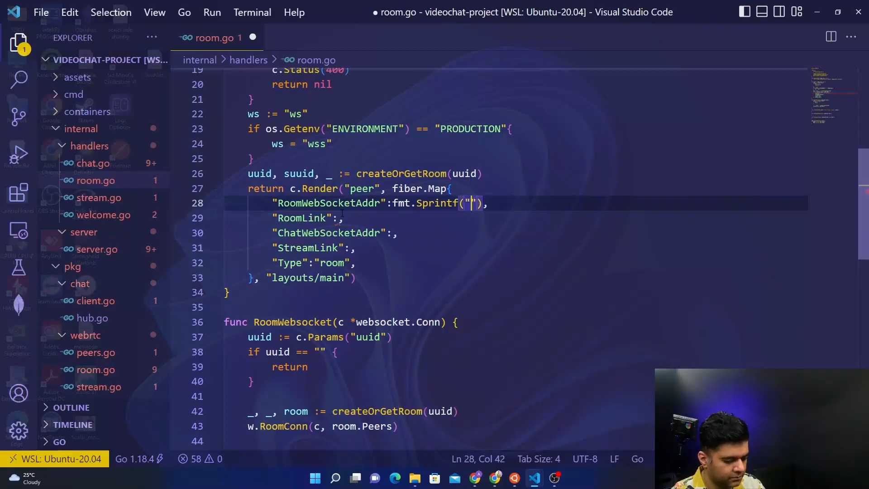
type("%s:")
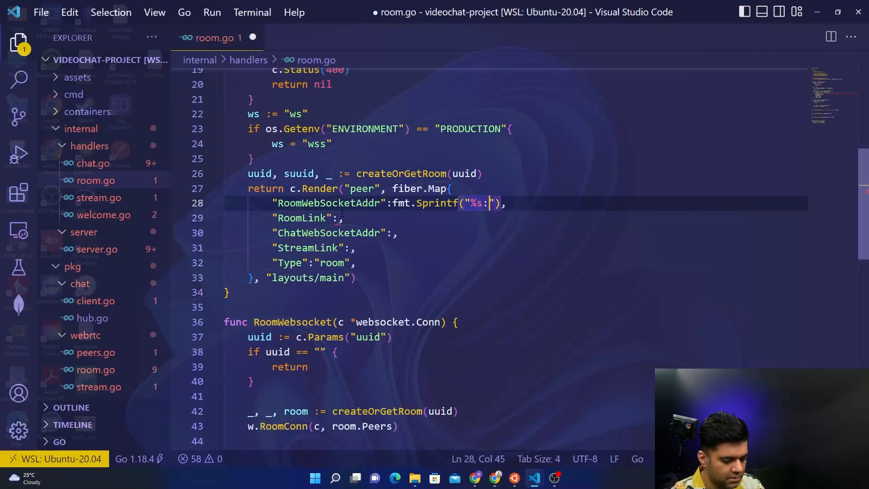
type("//%s")
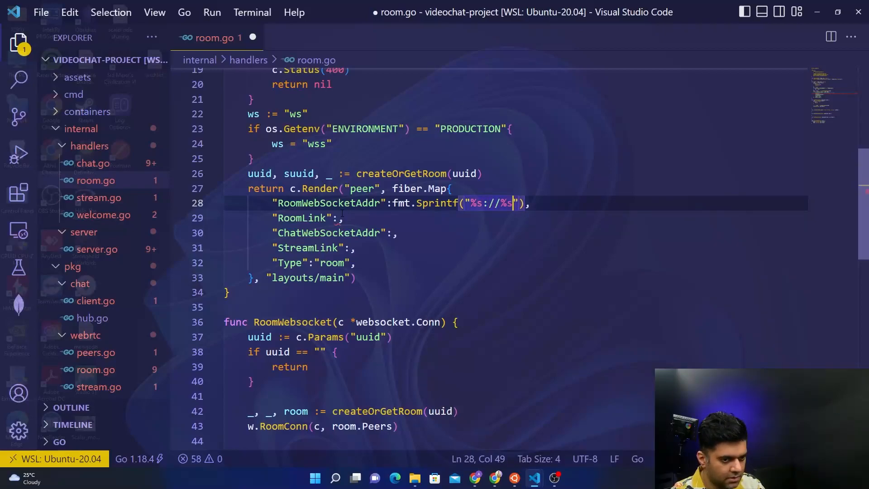
type("/room")
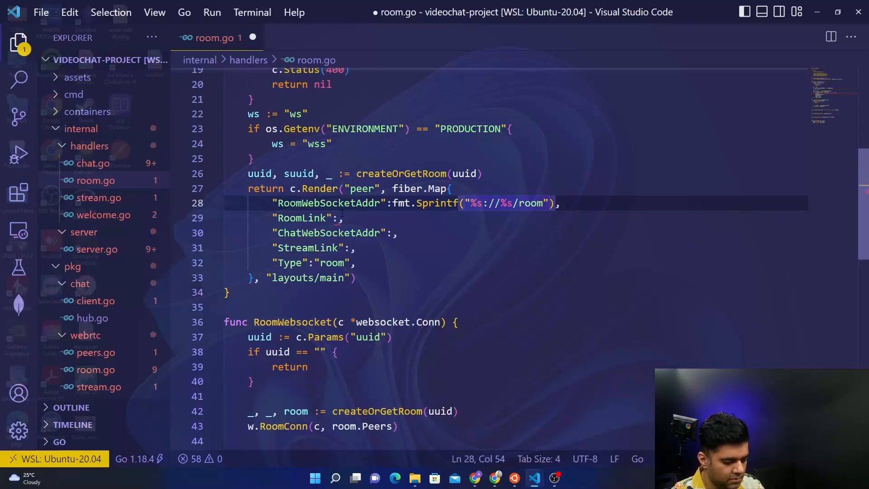
type("%s/websocket")
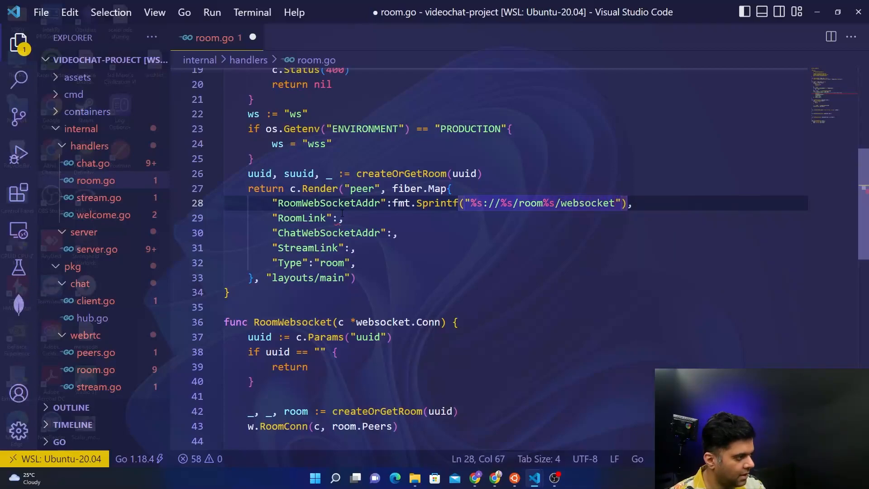
left_click(550, 203)
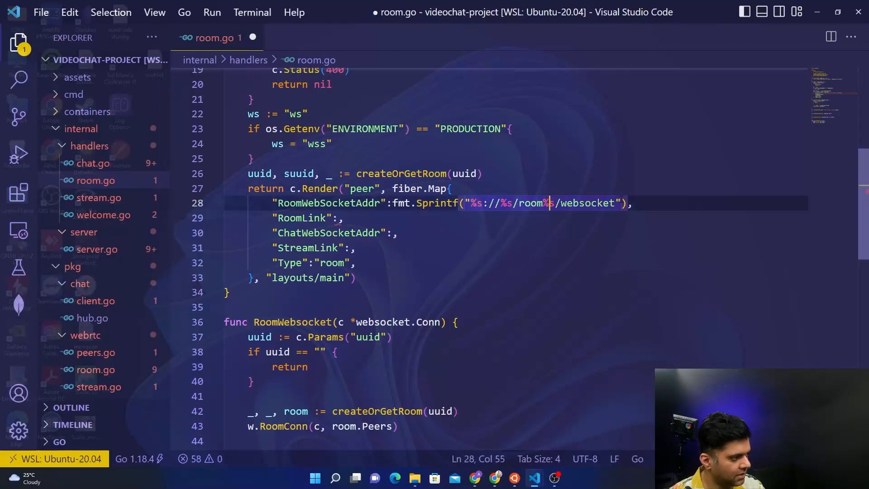
type(", ws, c.Host")
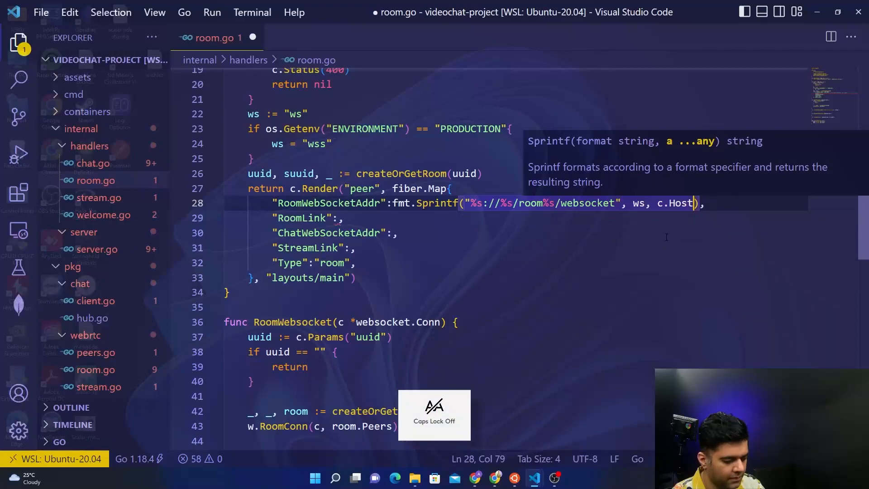
type("name(")
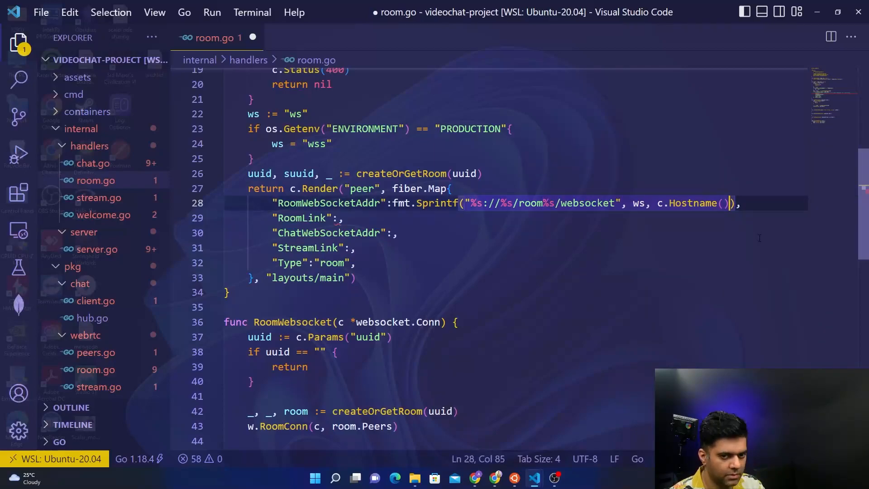
type(", uuid")
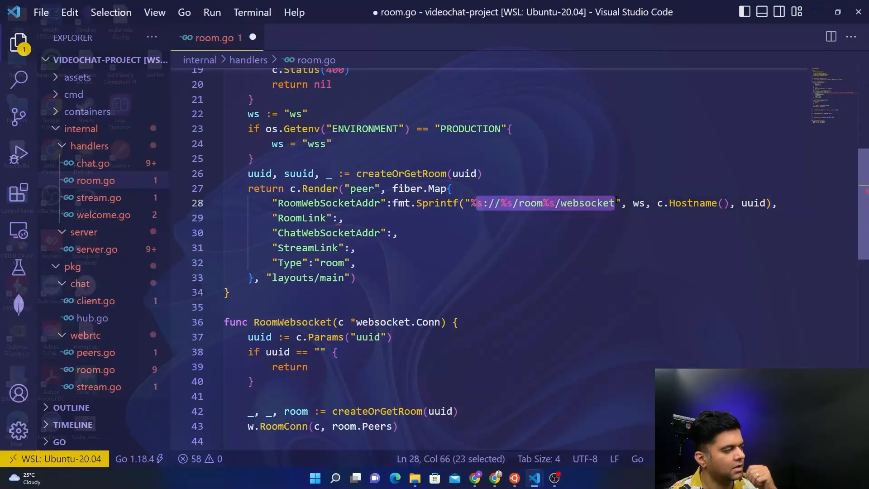
- Walk through the RoomWebSocketAddr Sprintf format string and its placeholders
left_click(344, 218)
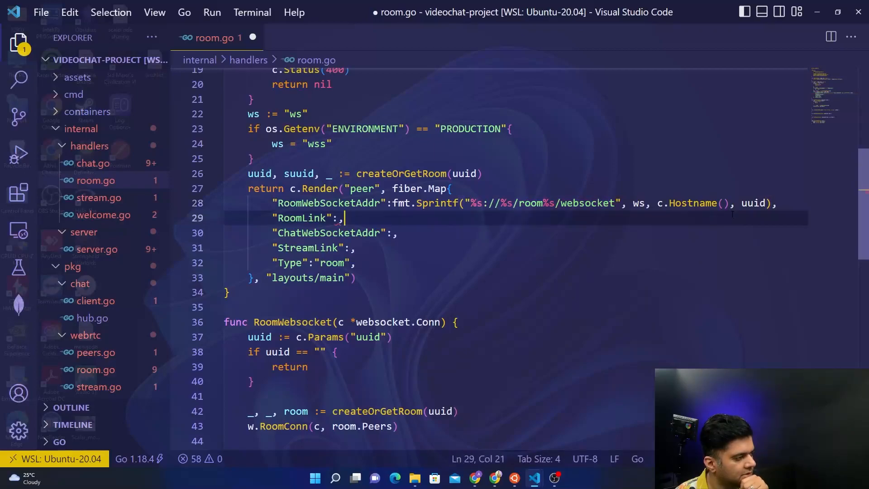
double_click(638, 203)
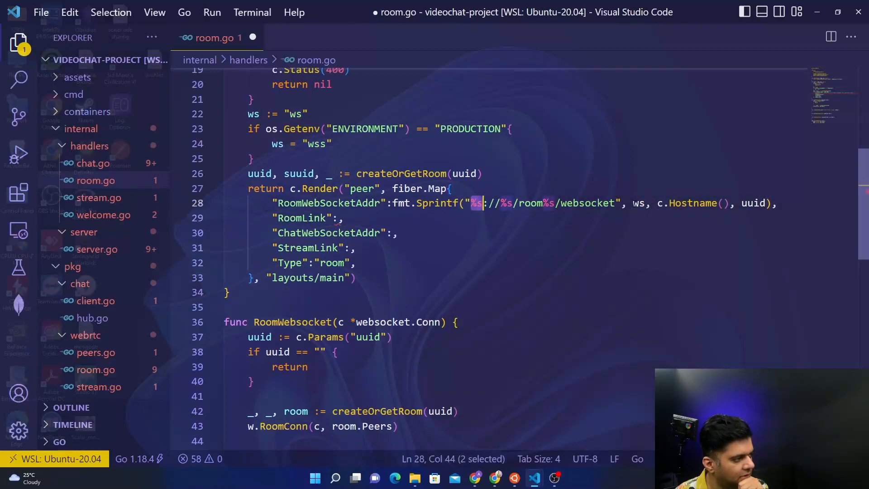
double_click(749, 203)
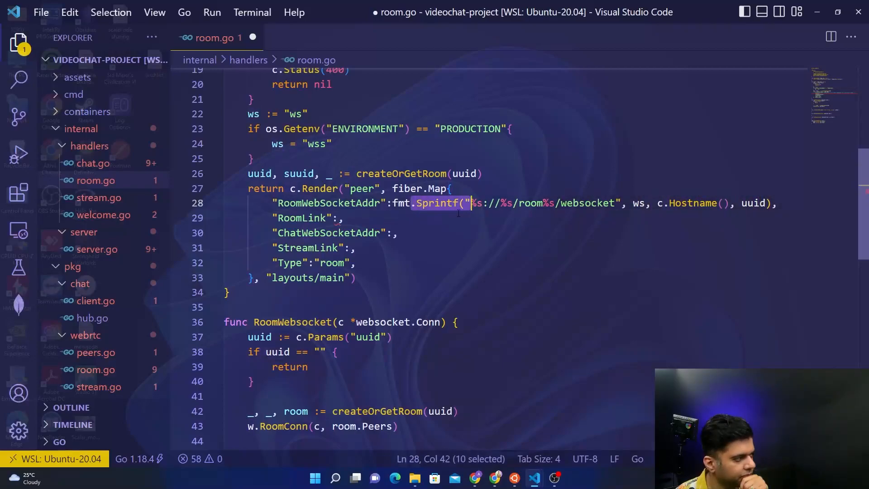
mouse_move(400, 203)
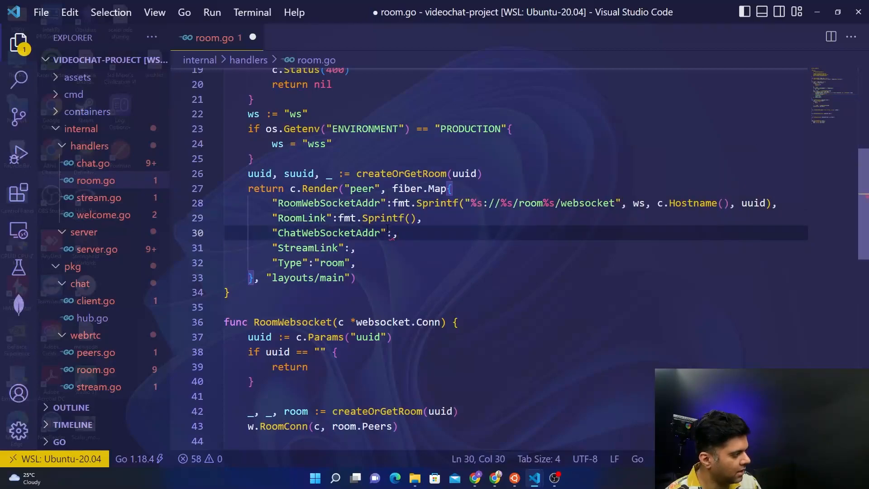
- Give ChatWebSocketAddr and StreamLink empty fmt.Sprintf() calls and begin RoomLink's format string
type("fmt.Sprintf")
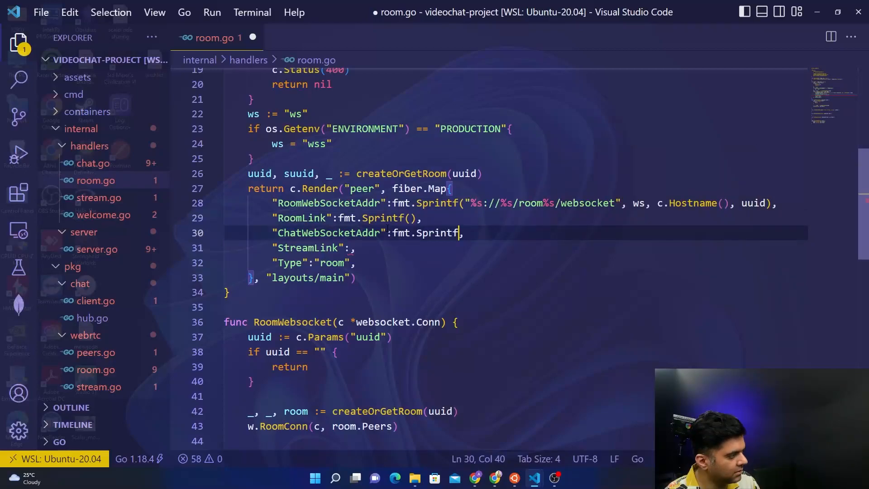
type("(),")
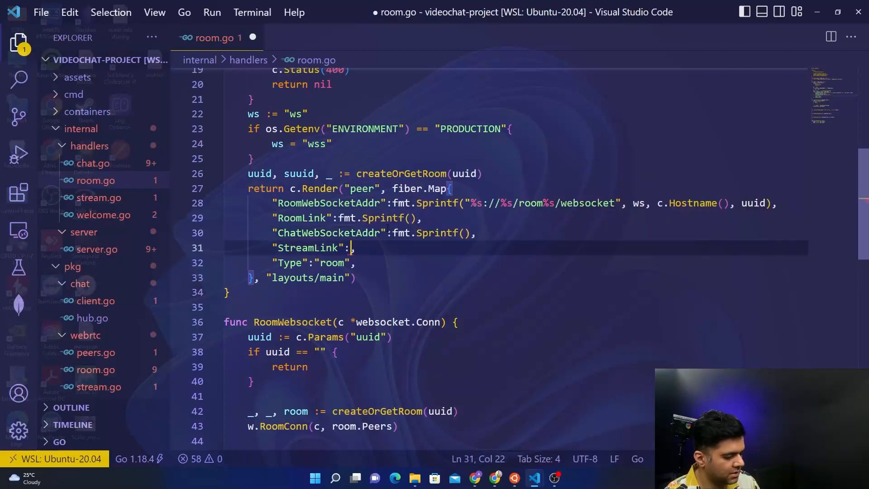
type("fmt.Sprintf(),")
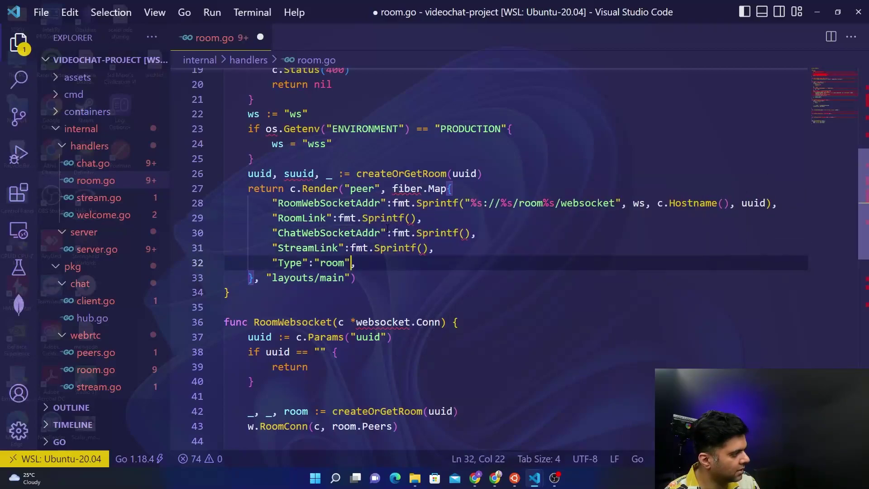
left_click(398, 218)
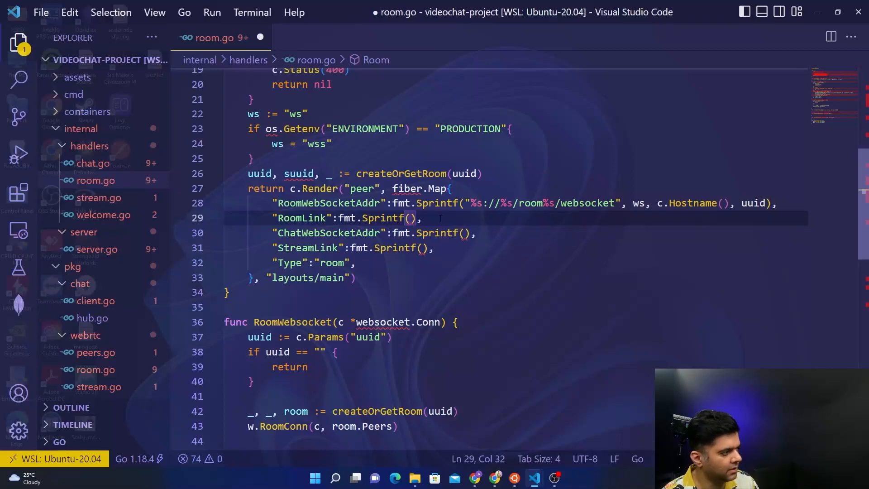
left_click(471, 202)
type("\"%s://%s/room%s/we\"")
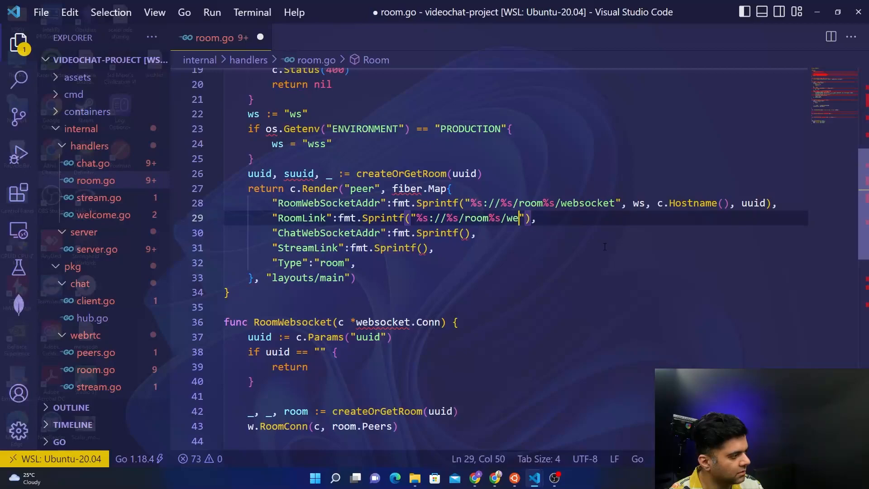
- Make RoomLink fmt.Sprintf("%s://%s/room/%s", c.Protocol(), c.Hostname(), uuid)
key("Backspace")
type("/")
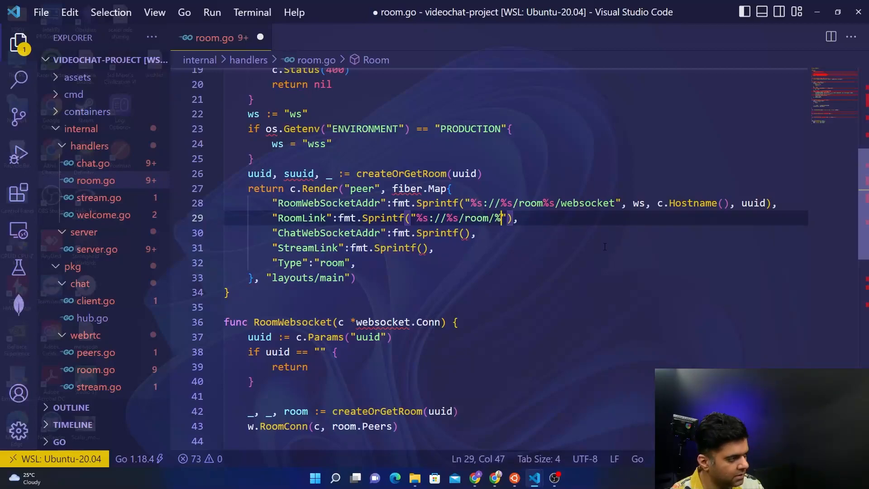
type("s")
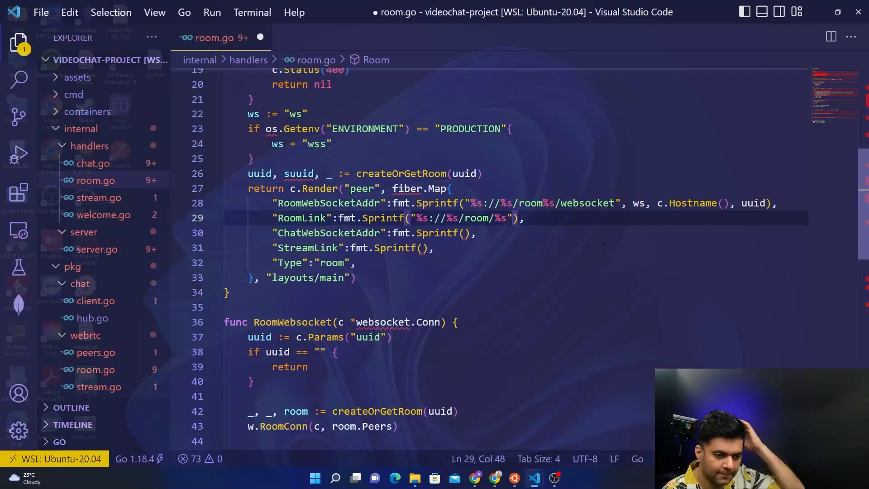
left_click(494, 218)
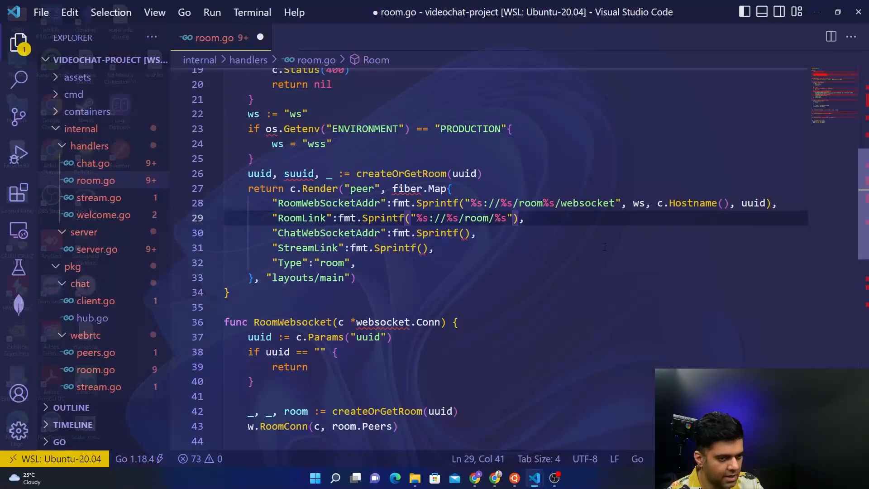
left_click(524, 218)
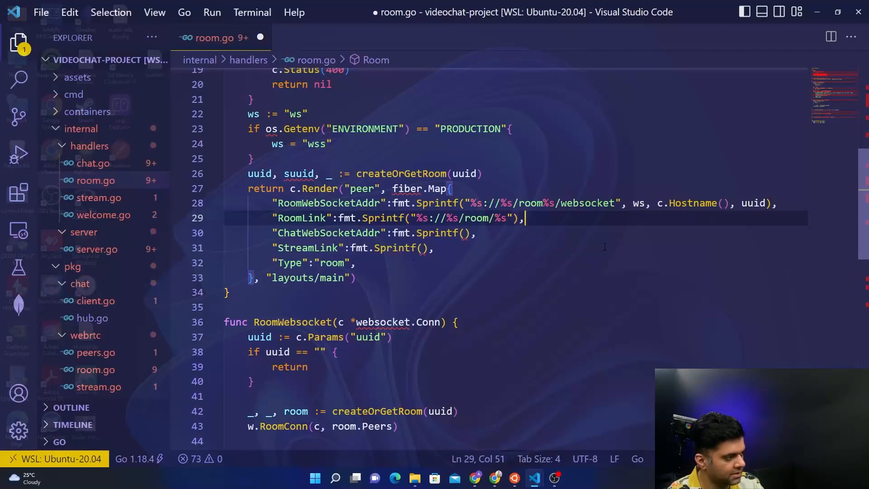
type("c.")
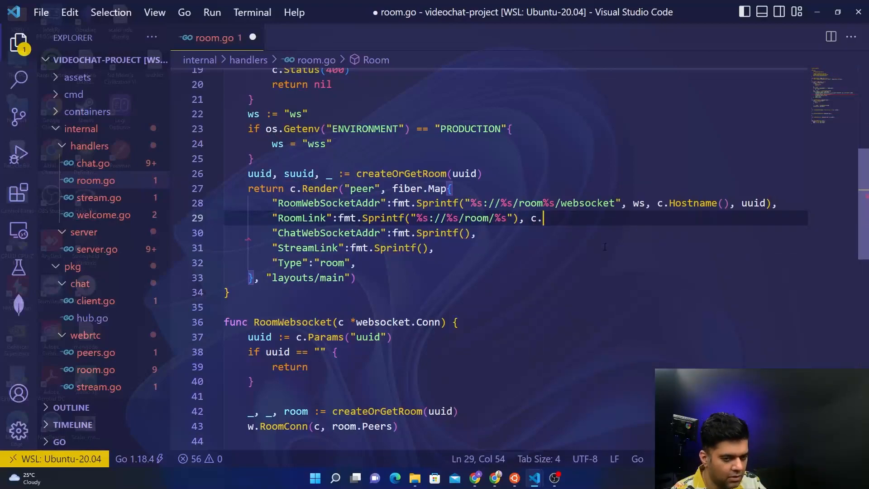
type("Protocol")
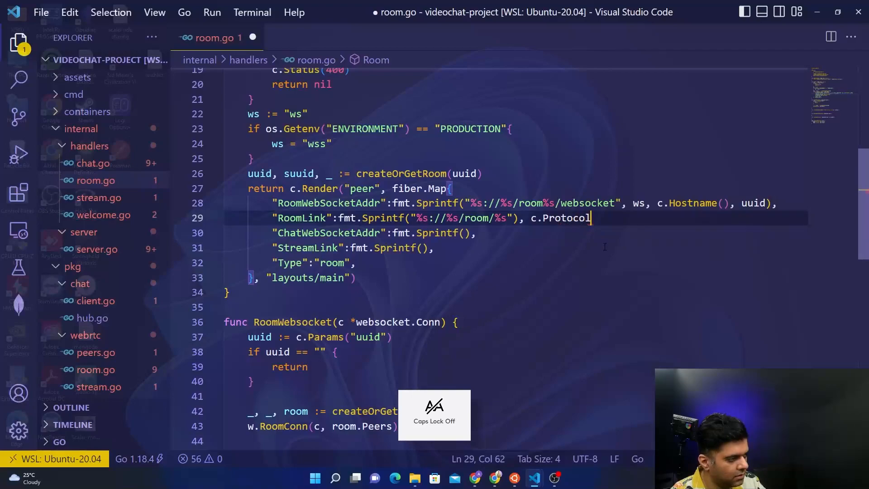
type("()")
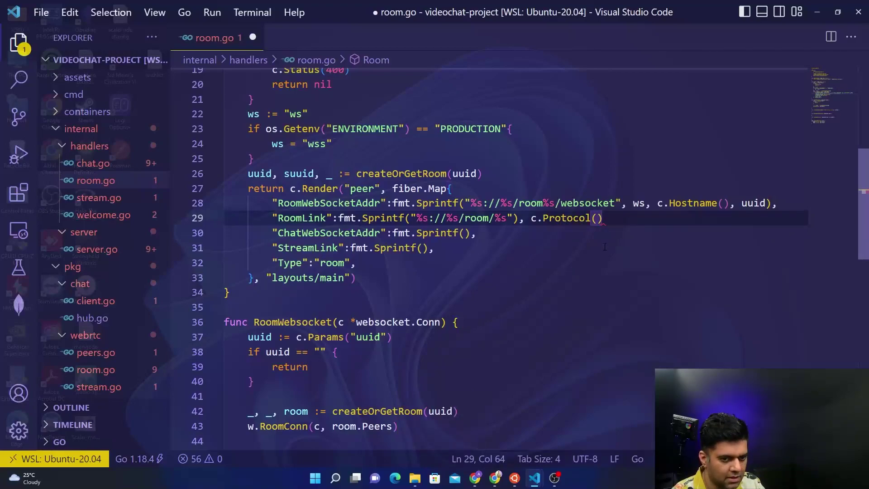
type(", c.Hostname")
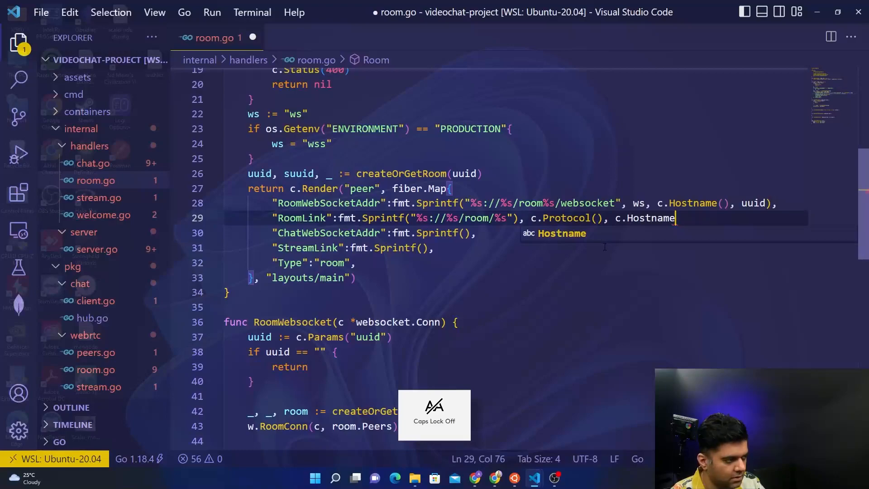
type(", uuid)")
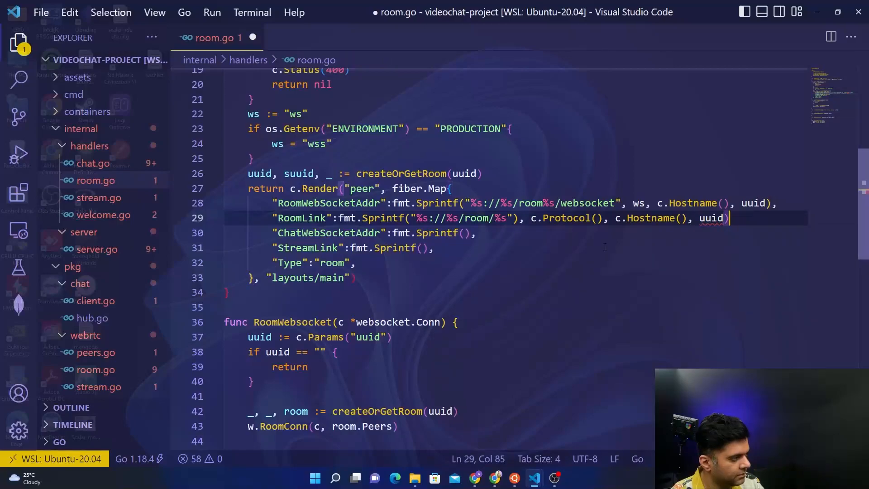
type(",")
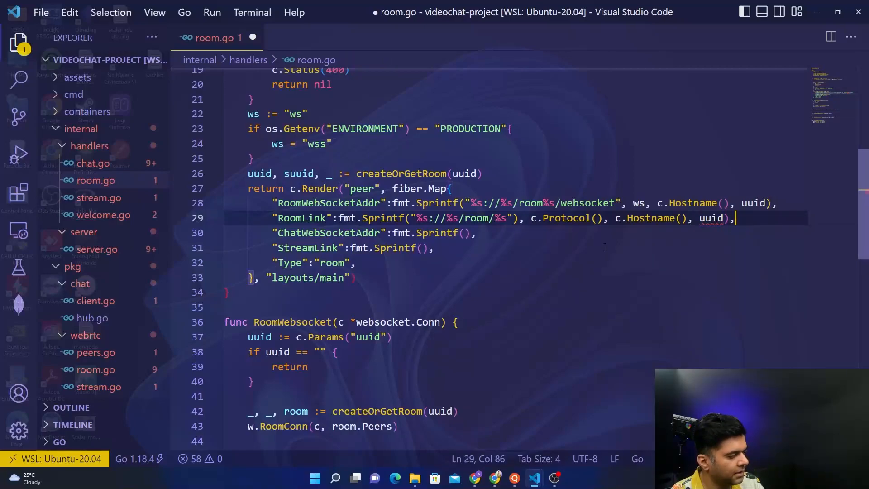
- Select RoomLink's format string and arguments to reuse them
left_click(657, 218)
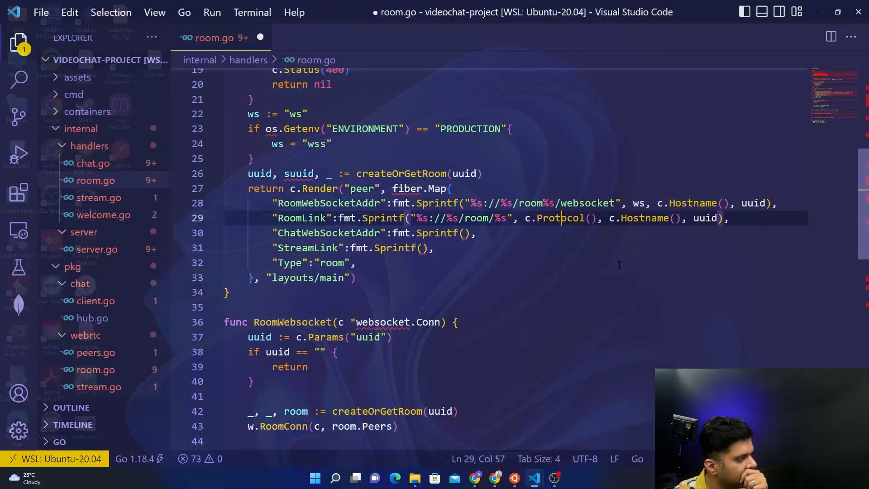
left_click(723, 218)
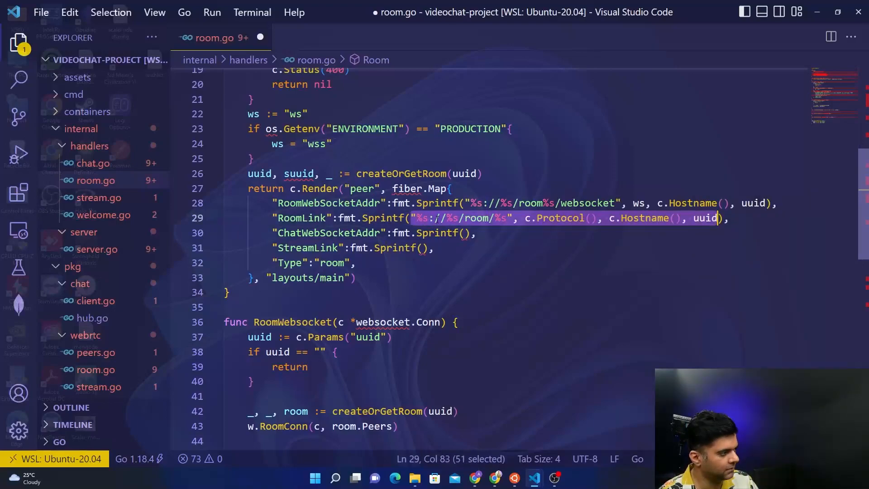
- Make ChatWebSocketAddr format "%s://%s/room/%s/chat/websocket" with ws, c.Hostname(), uuid
left_click(474, 233)
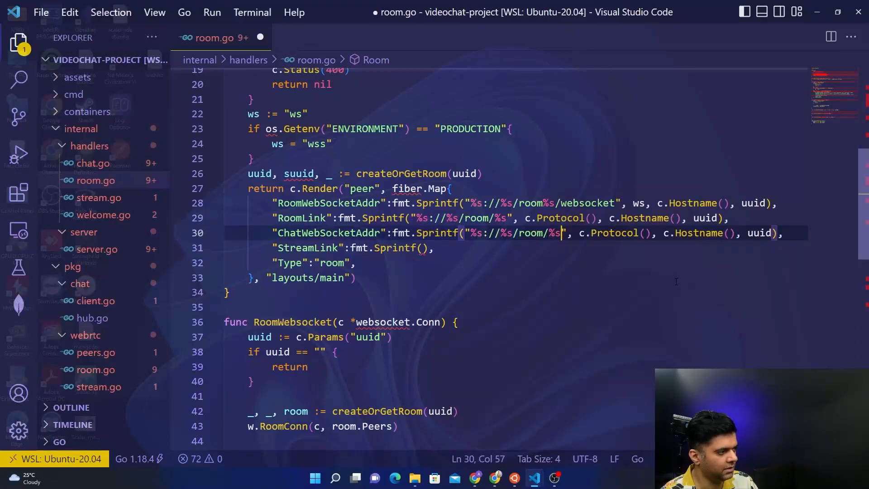
type("cg")
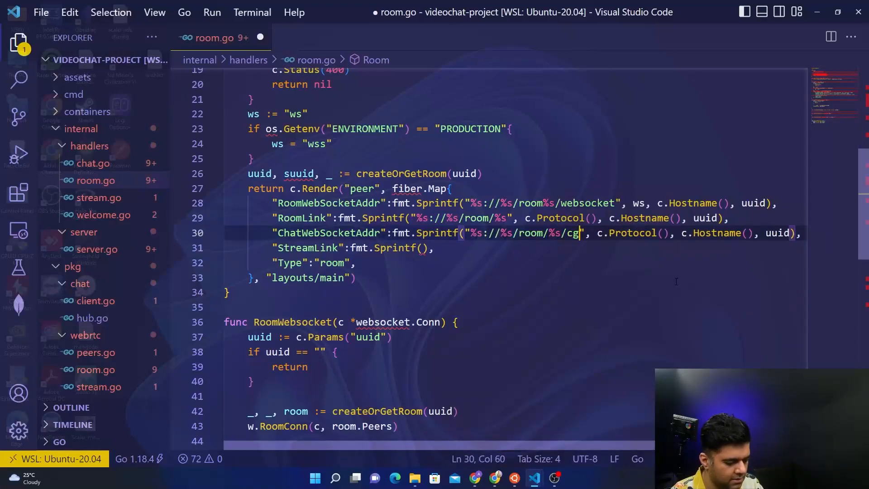
type("hat")
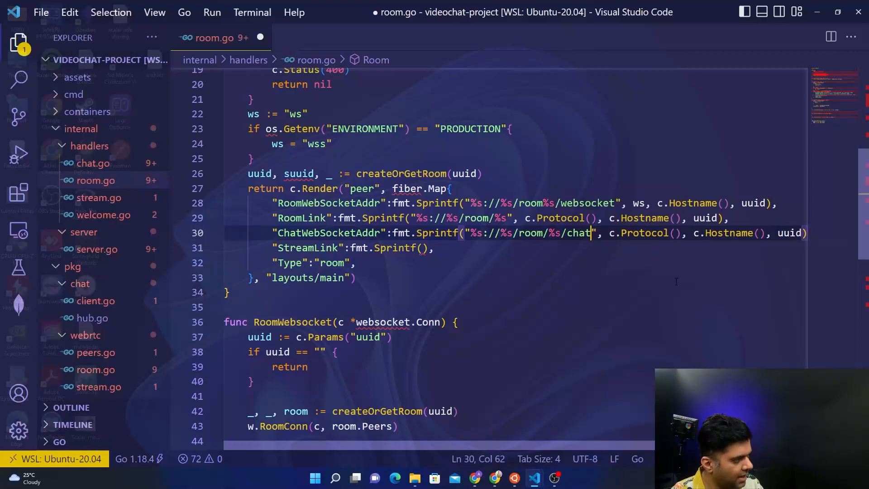
type("/")
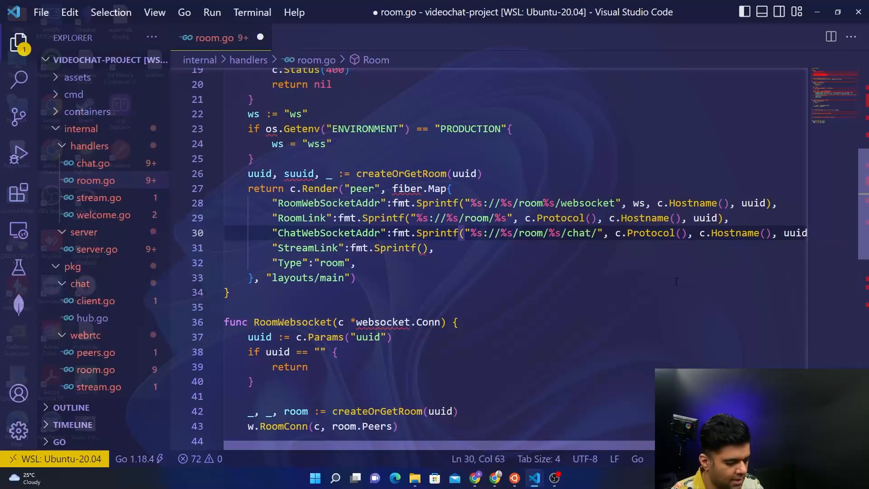
type("websocket")
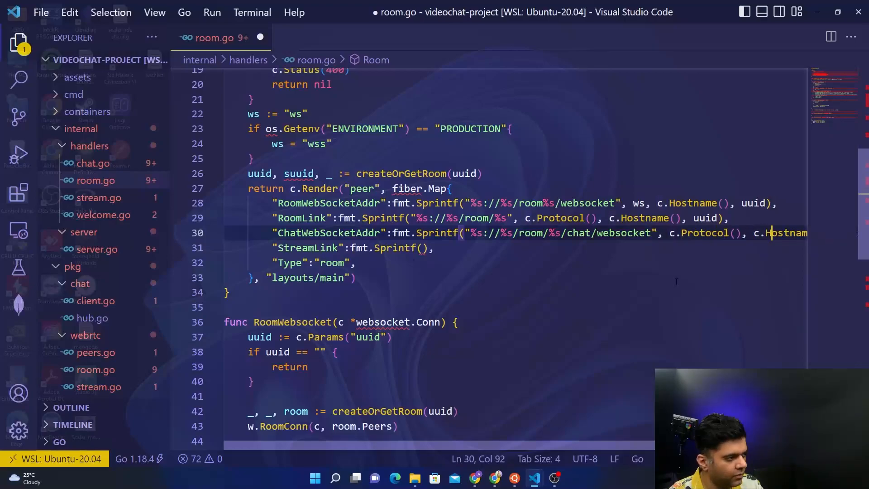
left_click(693, 232)
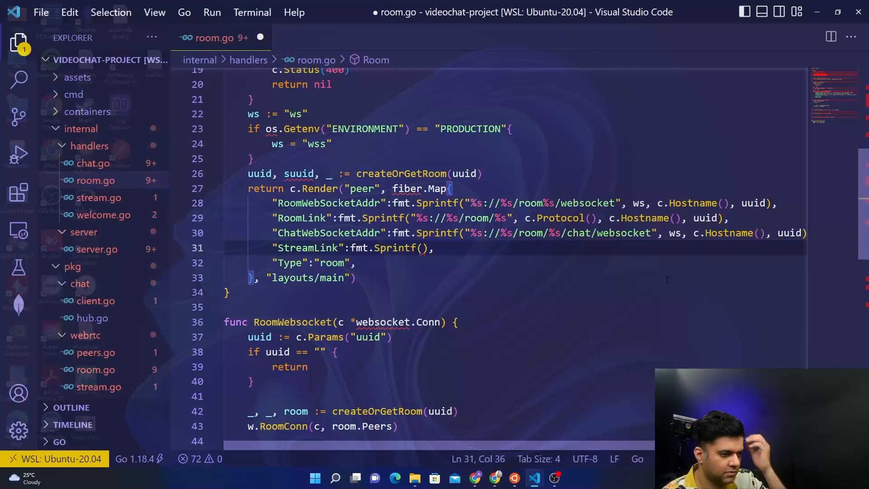
left_click(272, 248)
type("\"")
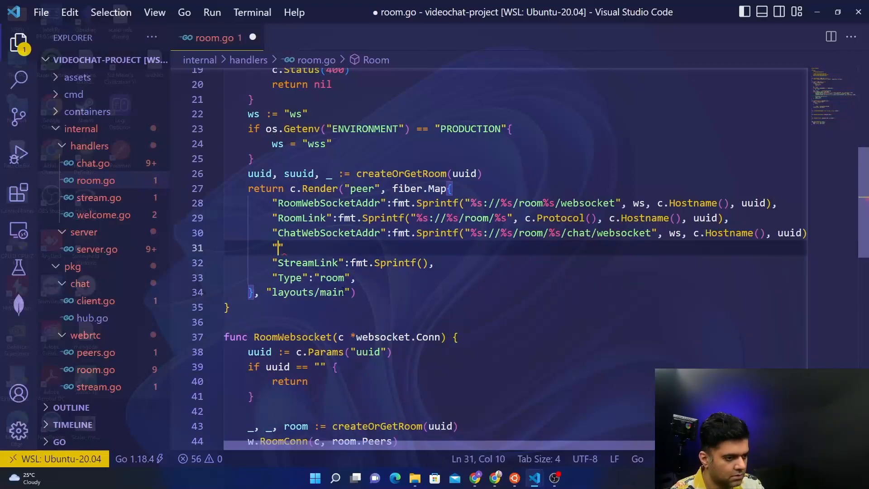
- Add a ViewerWebSocketAddr entry formatting the /room/%s/viewer/websocket address
type("ViewerWEBs")
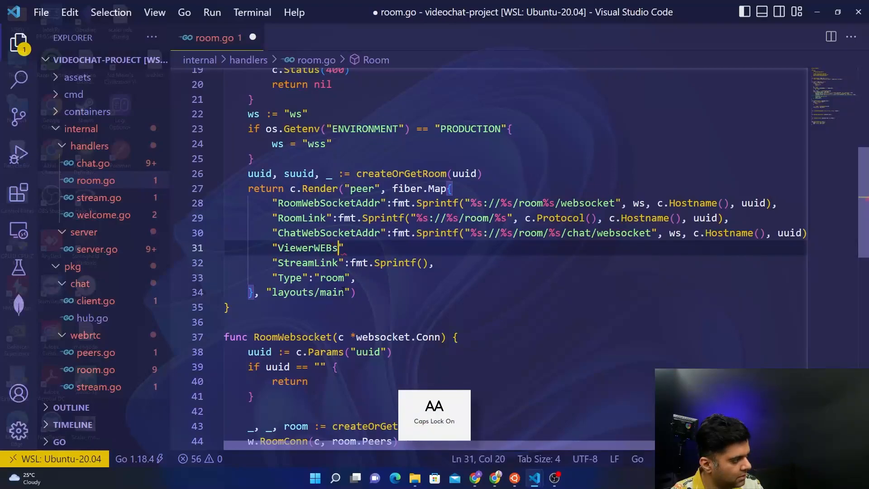
key("Backspace")
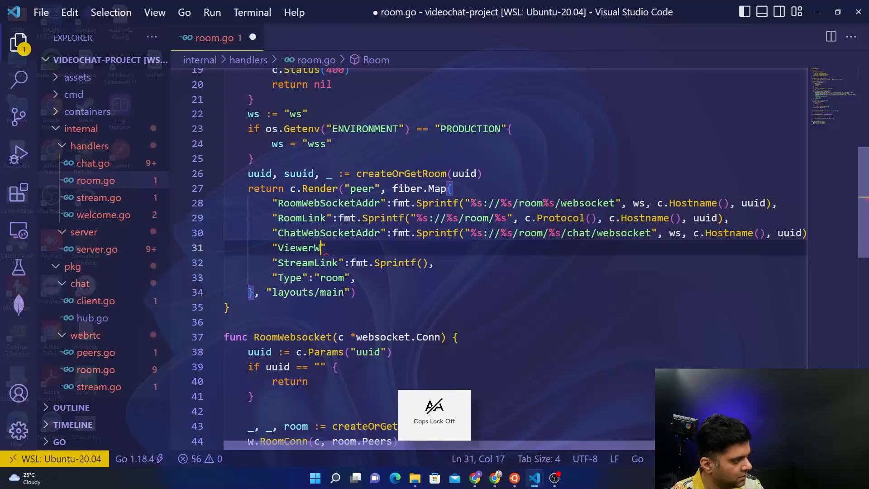
type("eb")
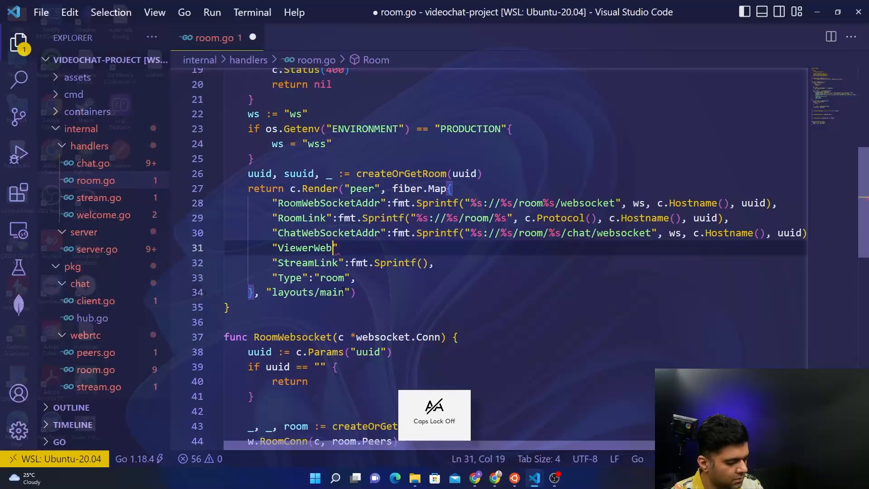
type("Sco")
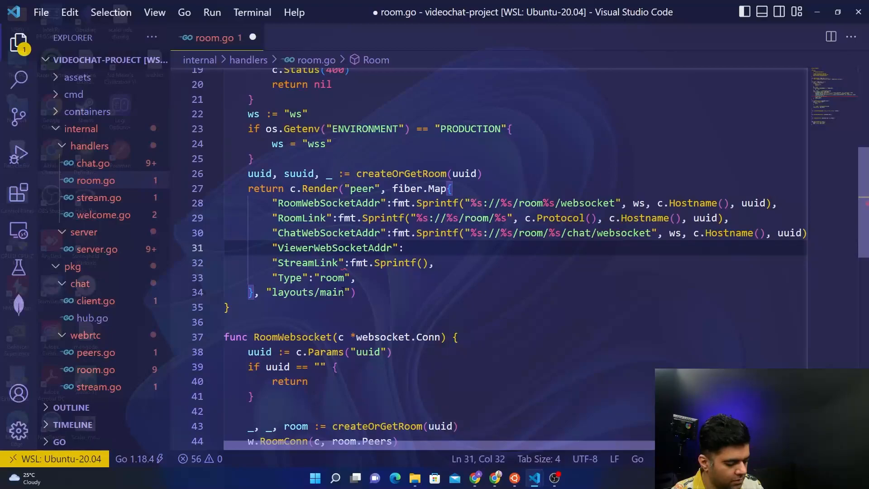
type("fmt.")
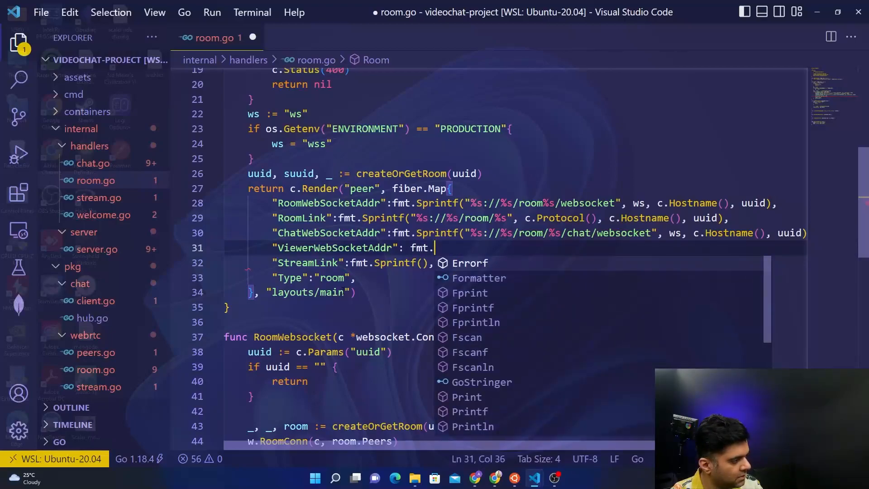
type("Sprintf(\"%s://%s/room/%s/chat/websocket\", ws, c.Hostname(), uuid")
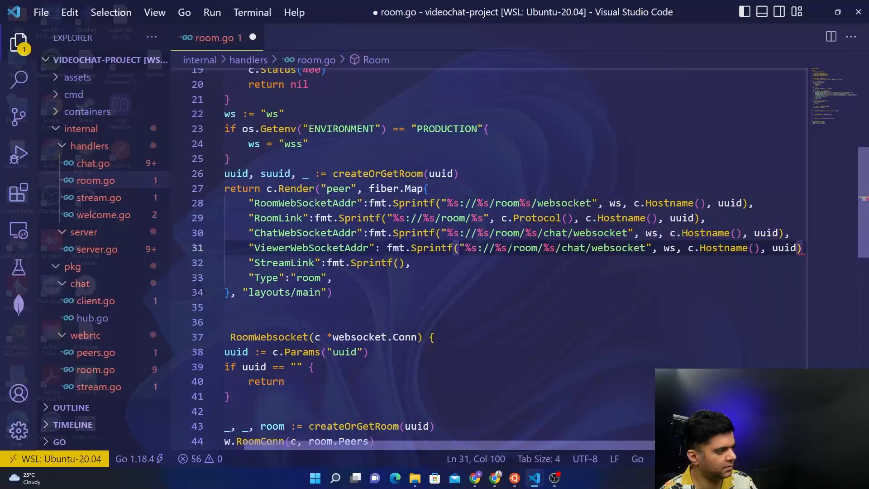
left_click(635, 273)
type("vi")
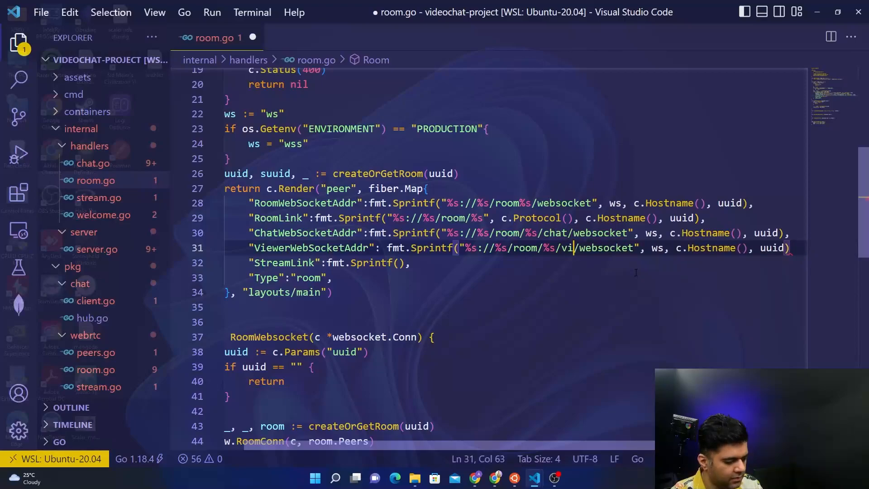
type("ewer")
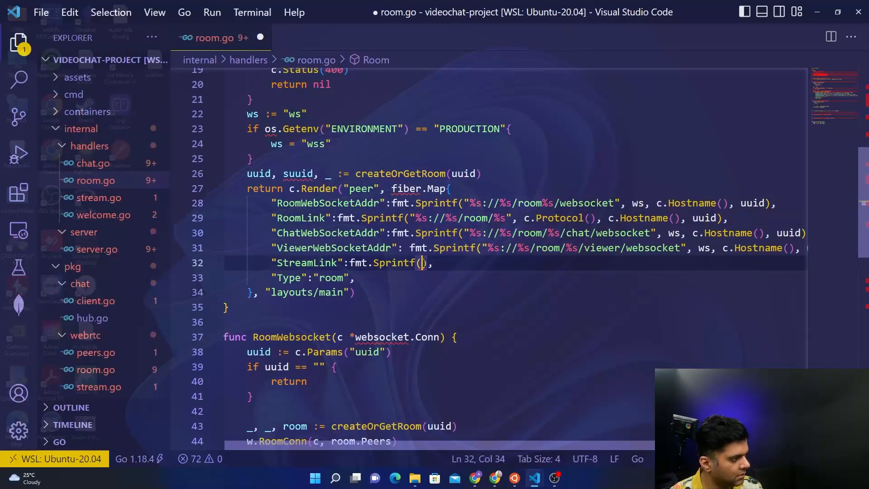
- Fill StreamLink with fmt.Sprintf("%s://%s/stream/%s", c.Protocol(), c.Hostname(), suuid)
type("\"%s://%s/room/%s\"")
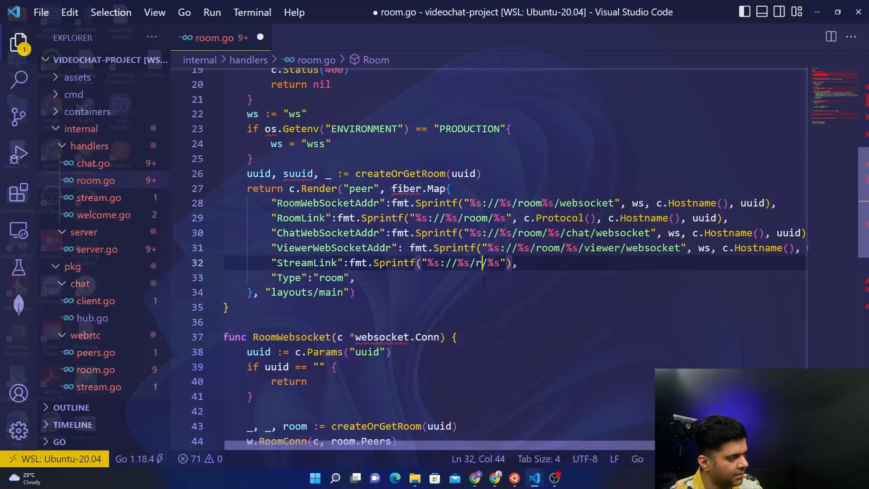
type("tream")
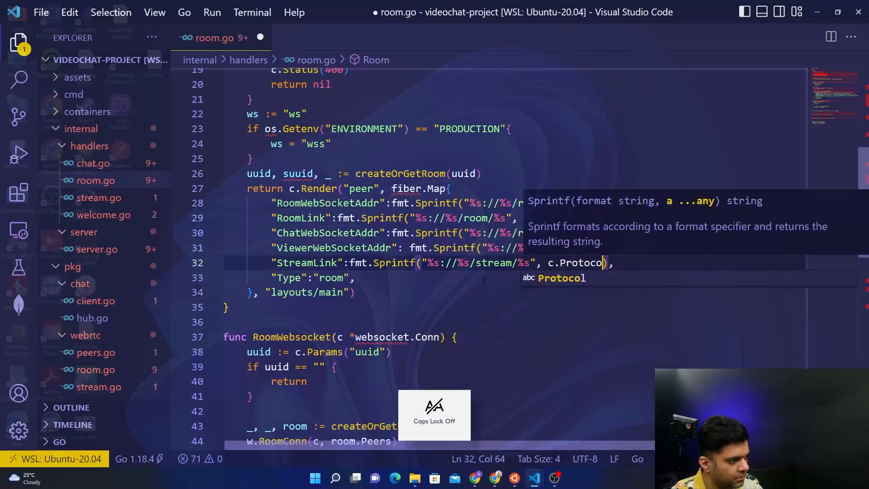
type("(),")
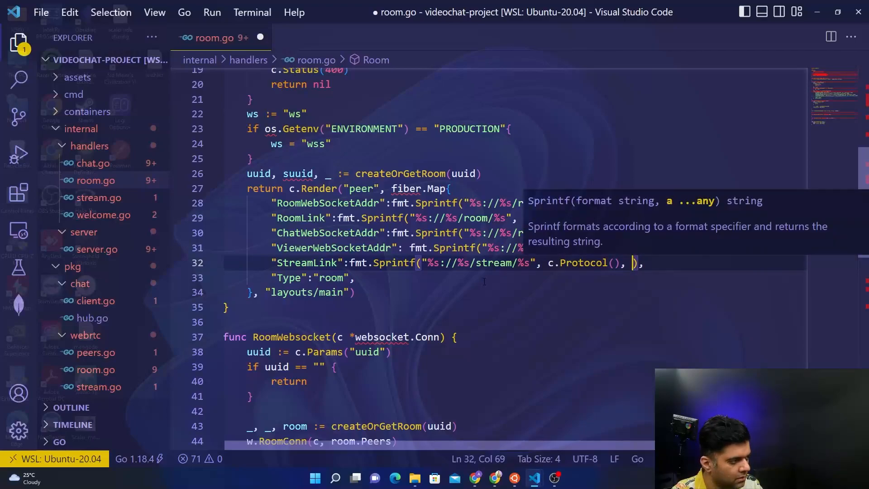
type("c/Hostname(")
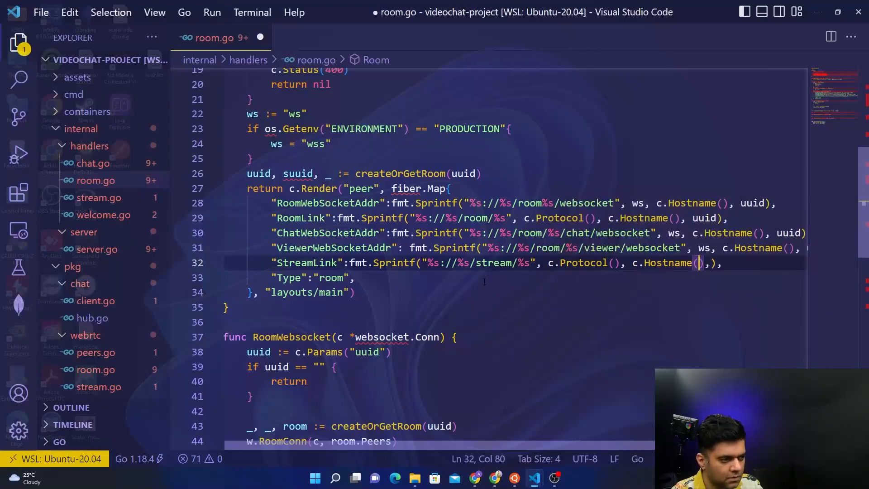
type("suuid")
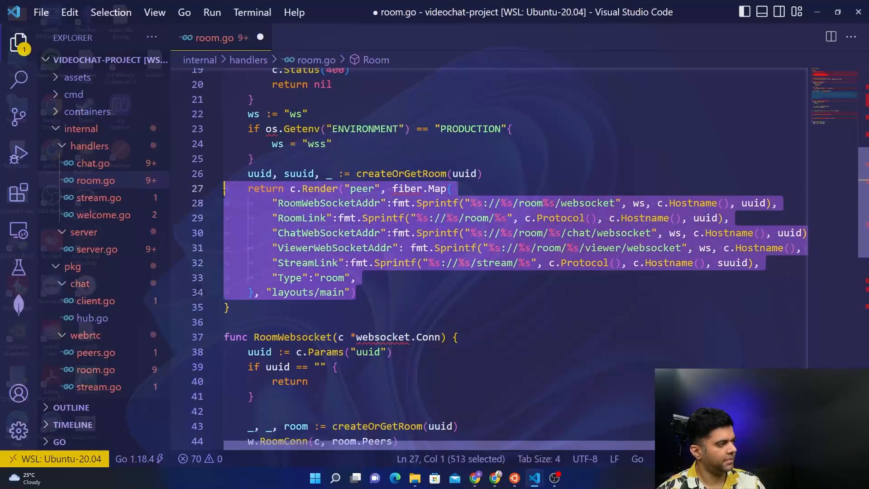
- Review the Room function and save room.go so its imports list fmt, os, fiber, websocket, guuid and webrtc
left_click(272, 203)
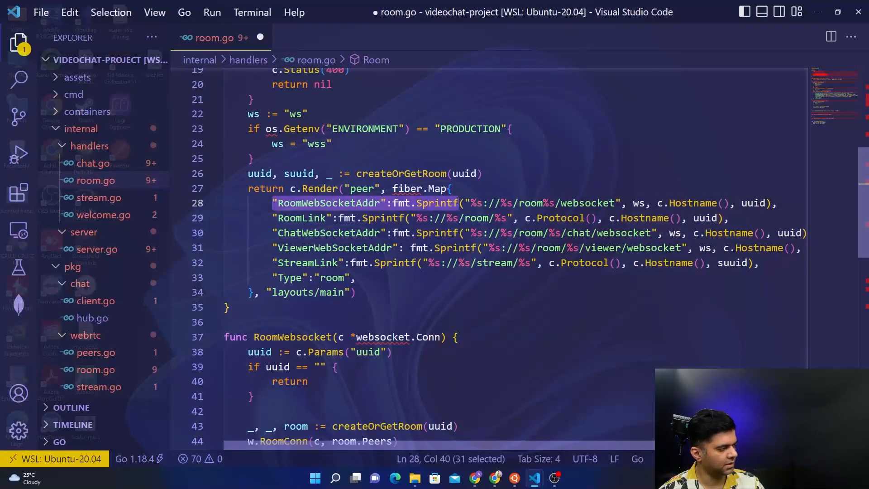
left_click(271, 219)
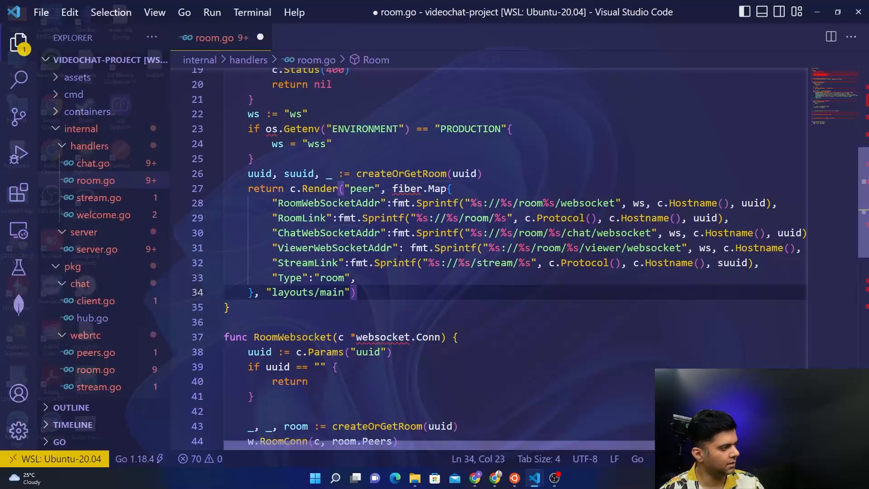
left_click(388, 262)
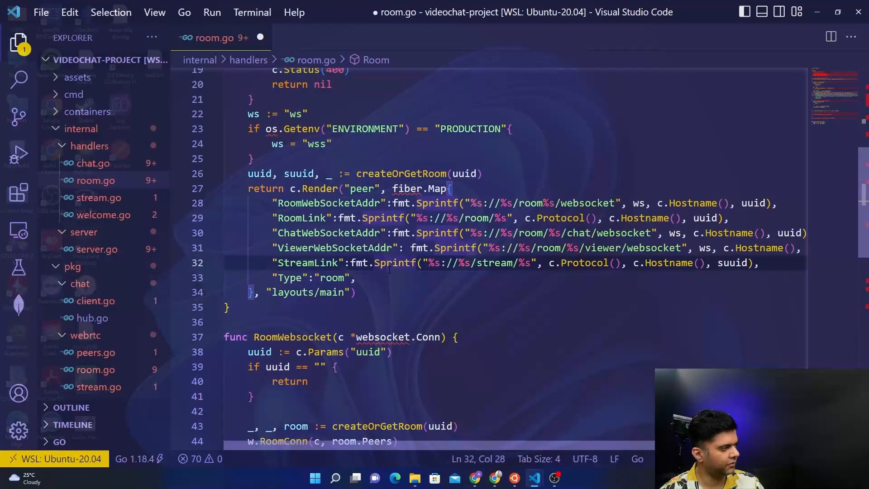
scroll("up", 3)
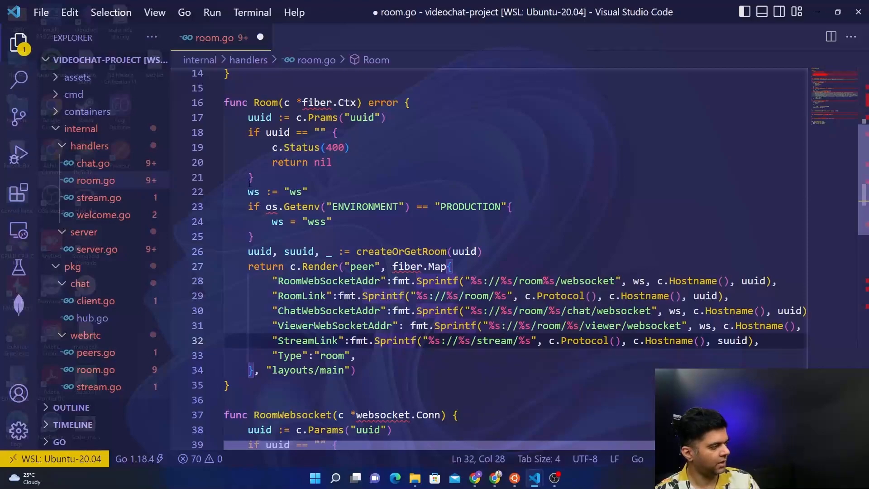
double_click(273, 207)
type("w \"videochat/pg/webrtc\"")
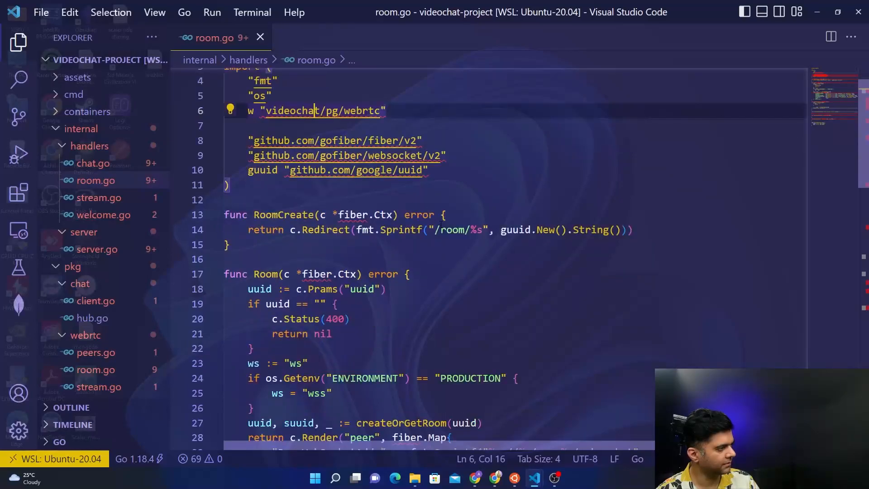
- Delete the empty line after the uuid check in RoomWebsocket and place the cursor inside RoomViewerWebsocket
scroll("down", 3)
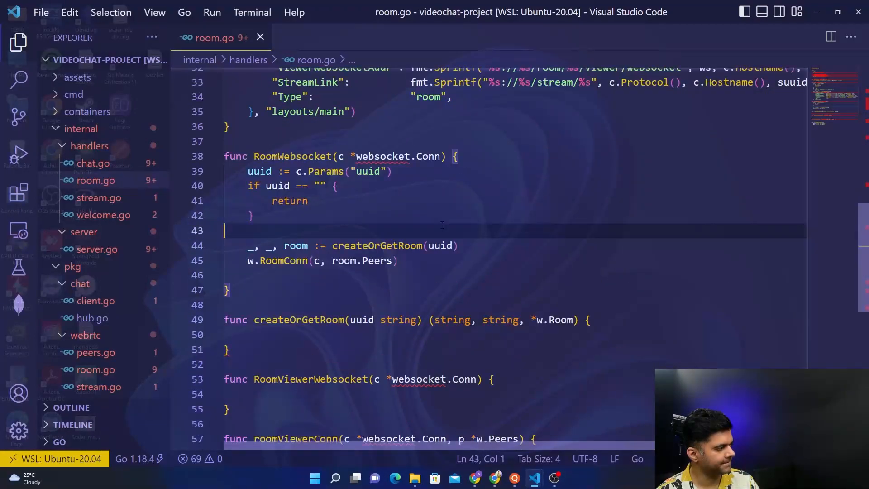
scroll("up", 3)
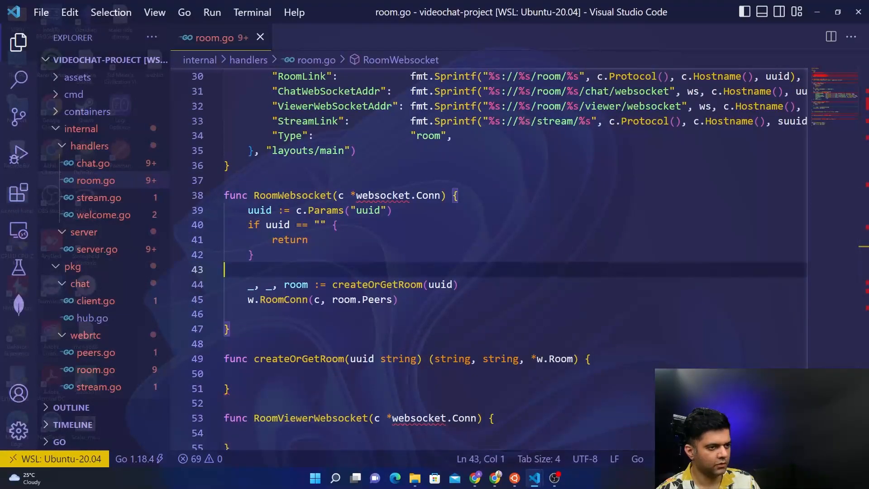
scroll("down", 3)
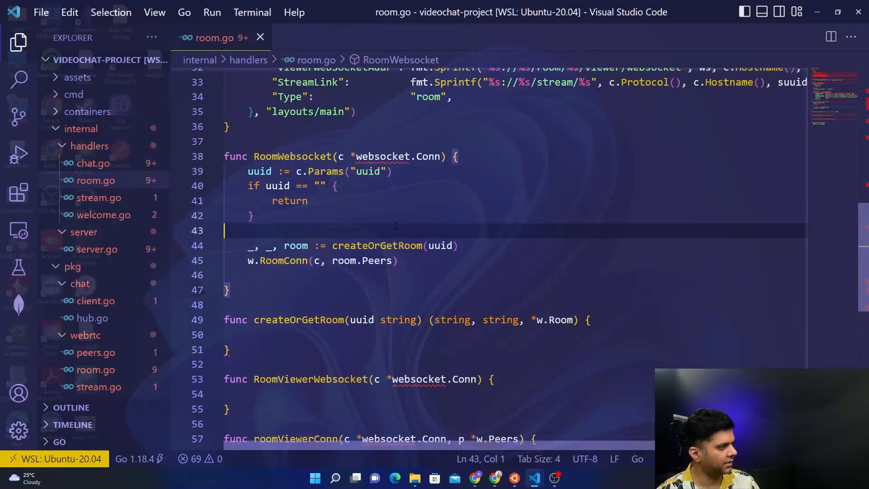
key("Backspace")
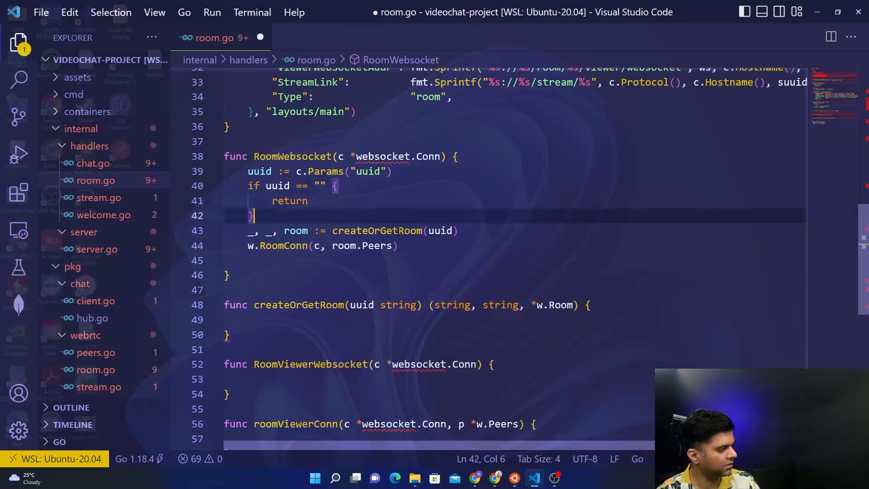
scroll("down", 3)
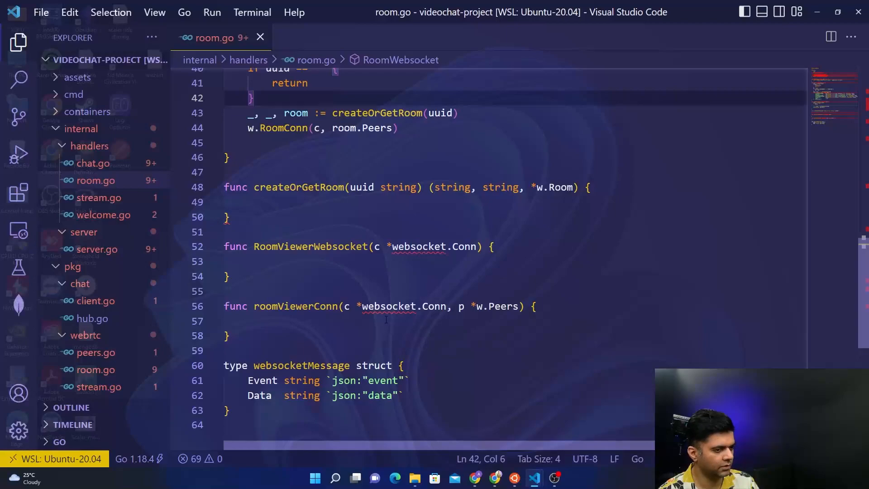
left_click(228, 261)
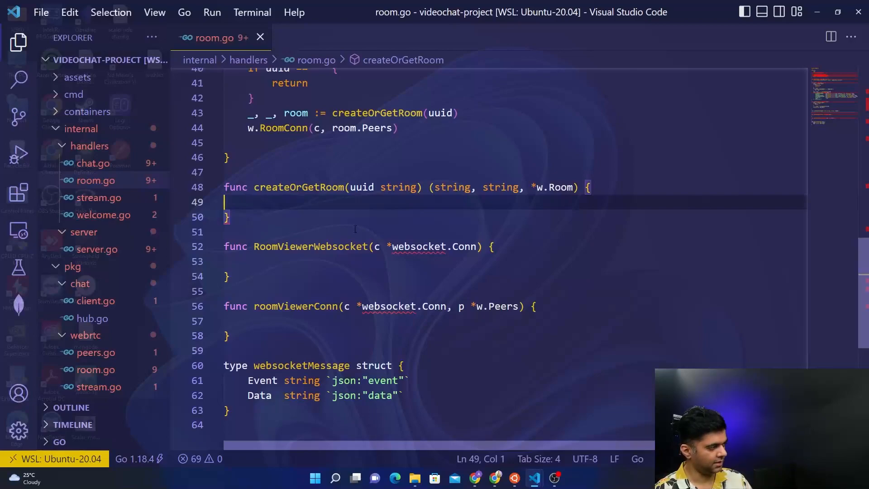
left_click(248, 261)
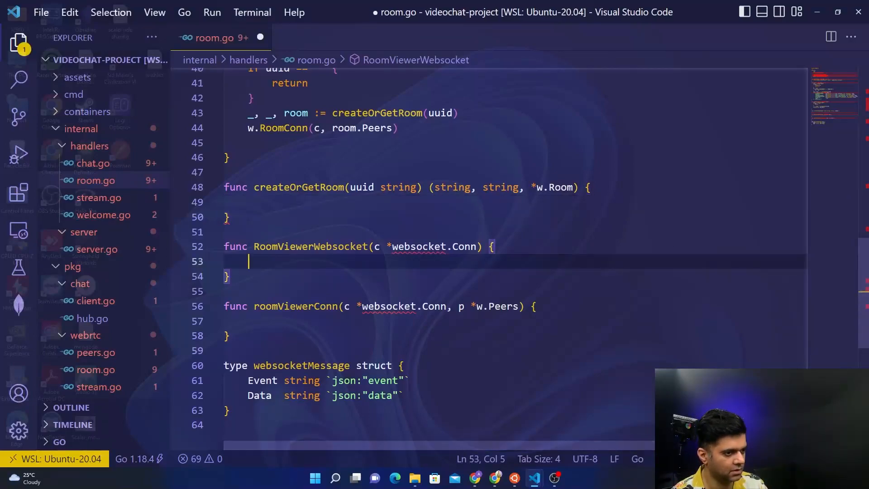
- Read uuid from the params, return when it is empty, and lock w.RoomsLock
type("uuid")
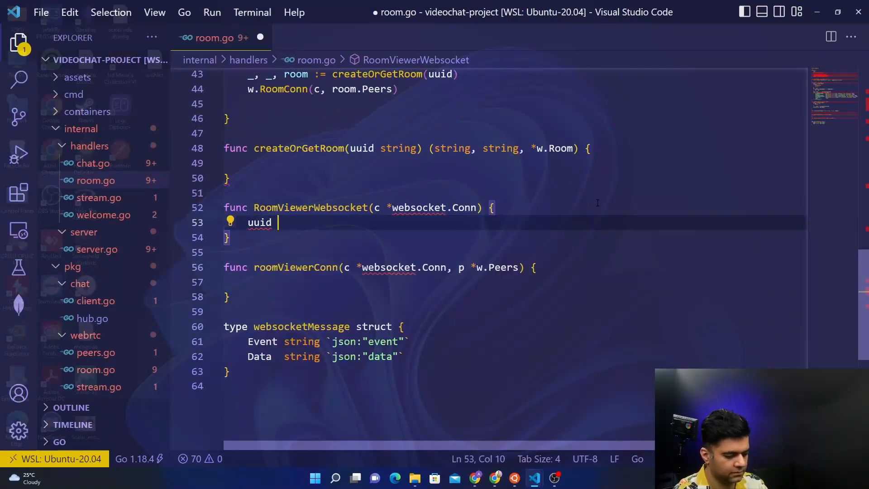
type(":= c.Params(\"")
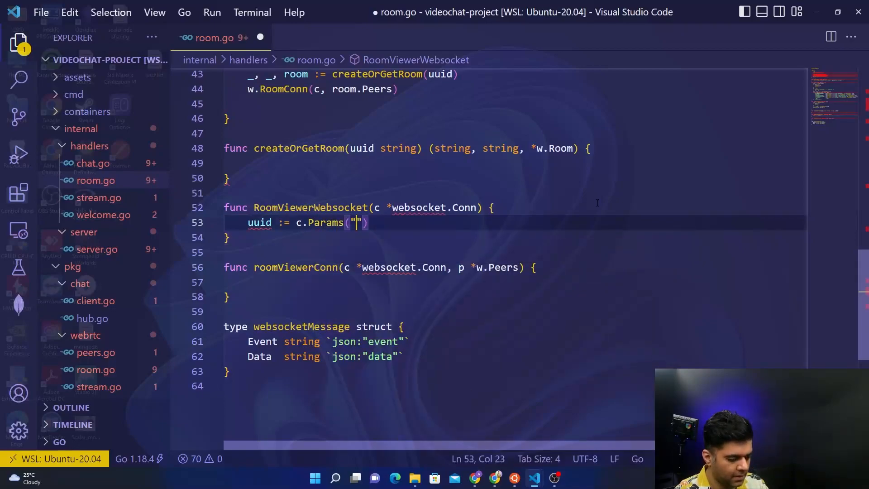
type("uuid")
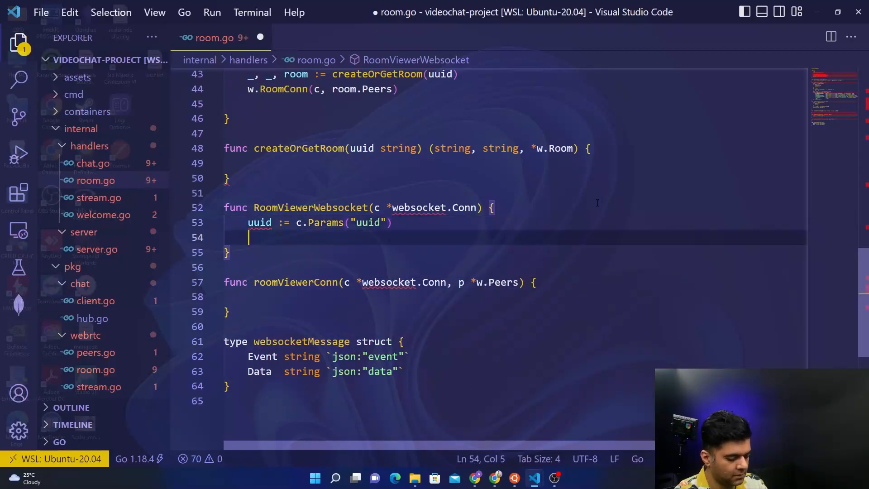
type("if uuid == \"\"{")
type("return")
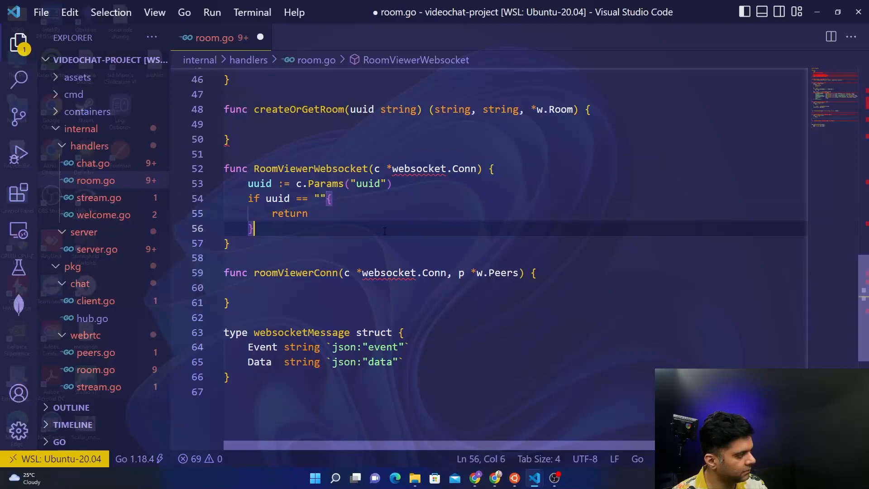
type("w.R")
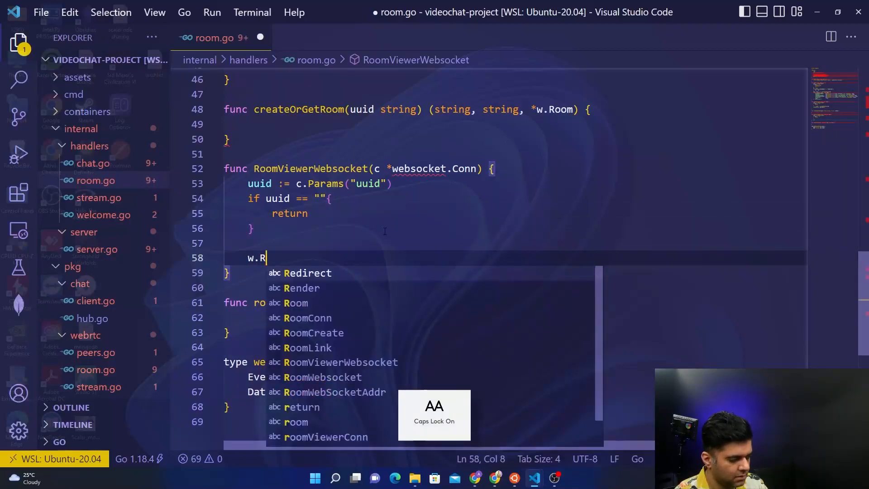
type("oomsLock.Lock(")
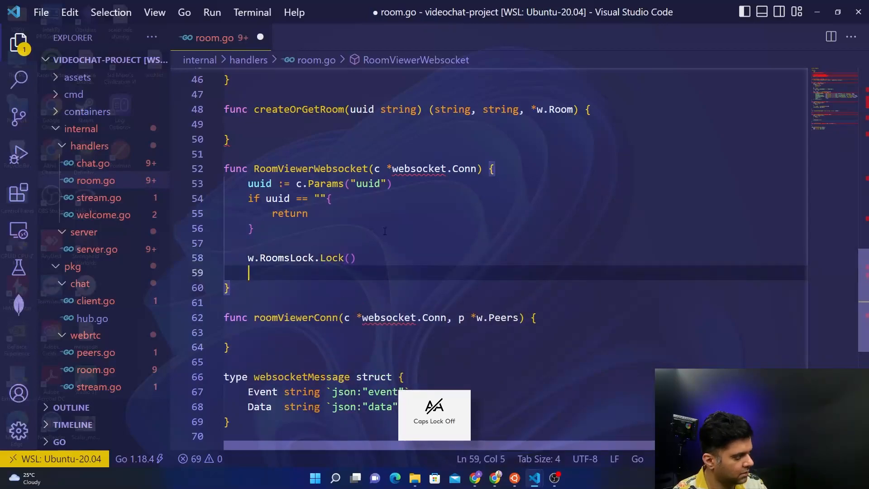
- For an existing room in w.Rooms[uuid], unlock, call roomViewerConn(c, peer.Peers) and return
type("if pee")
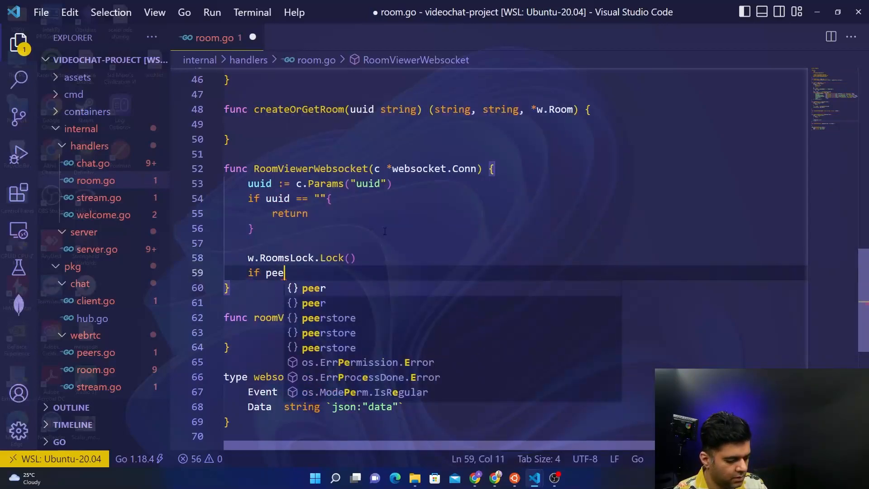
type("r, ok")
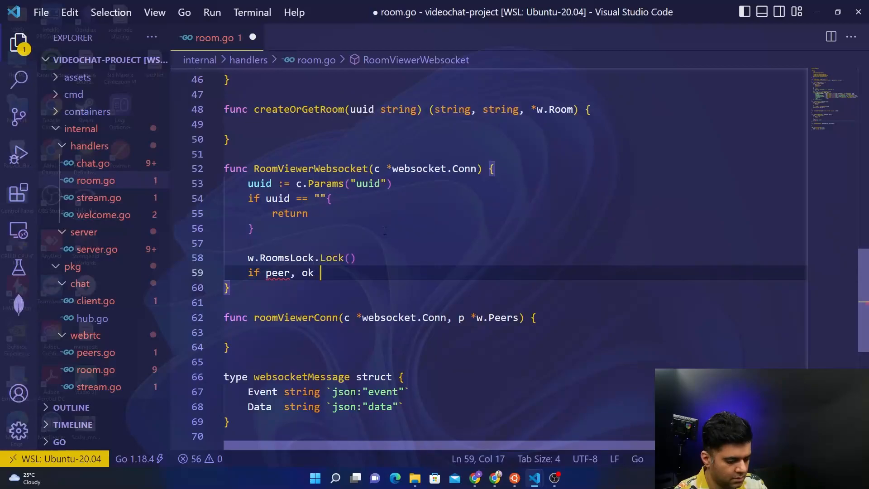
type(":= w.Rooms[u")
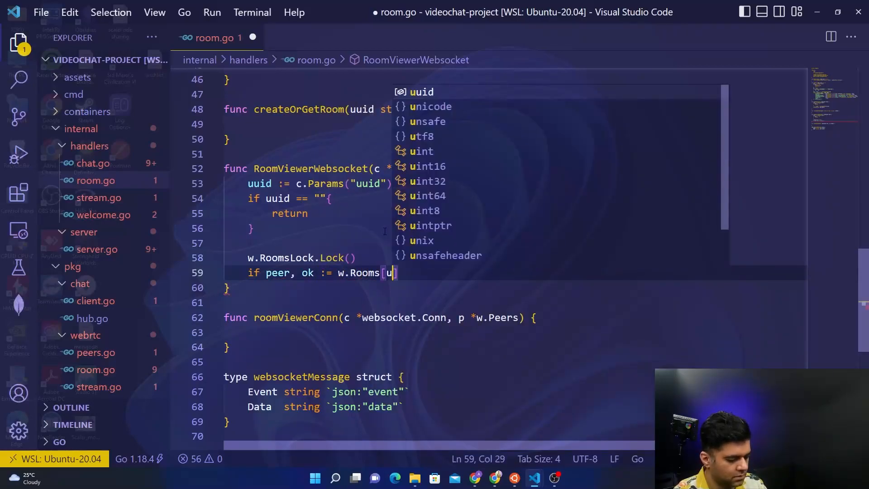
type("uid]; ok {")
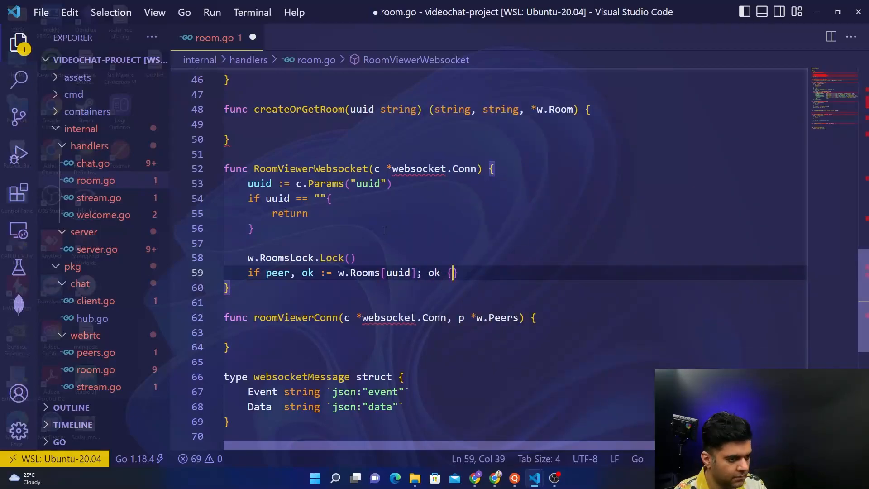
type("w.RoomsLockl")
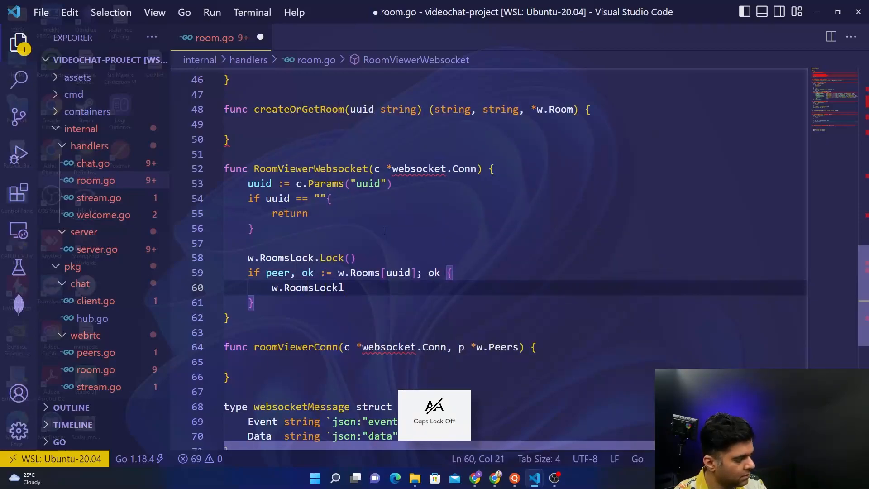
type(".Un")
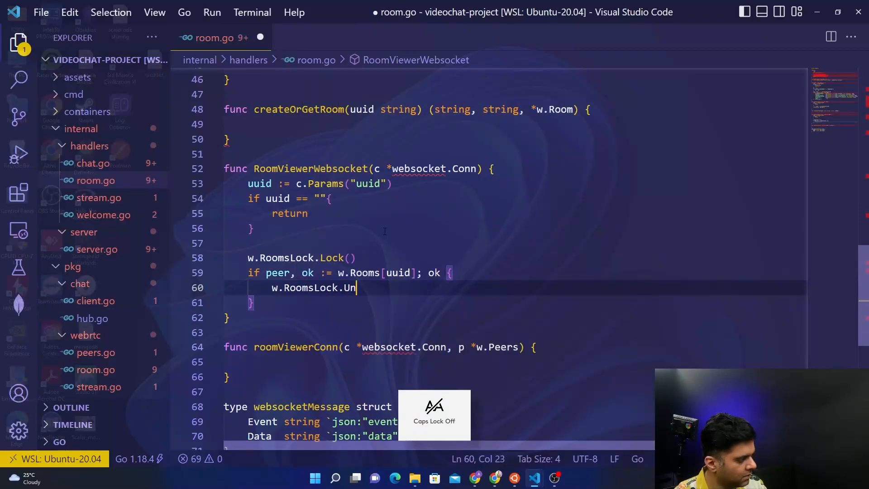
type("lock()")
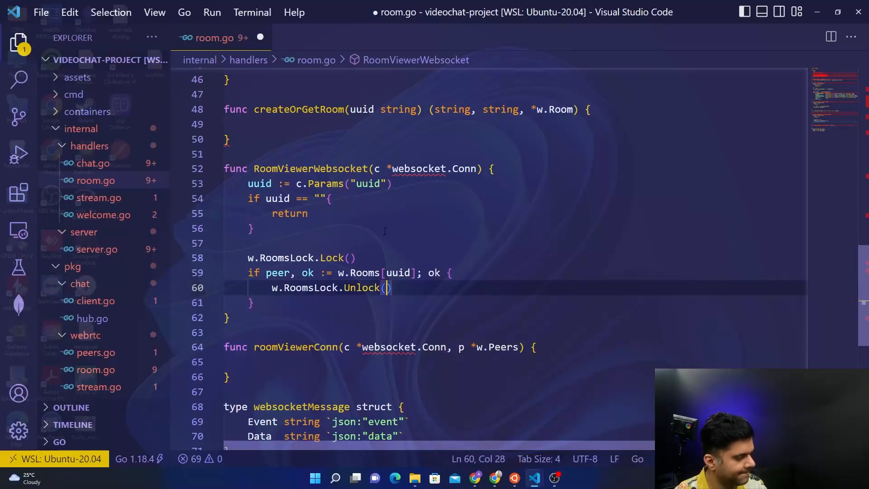
type("roomViewerConn")
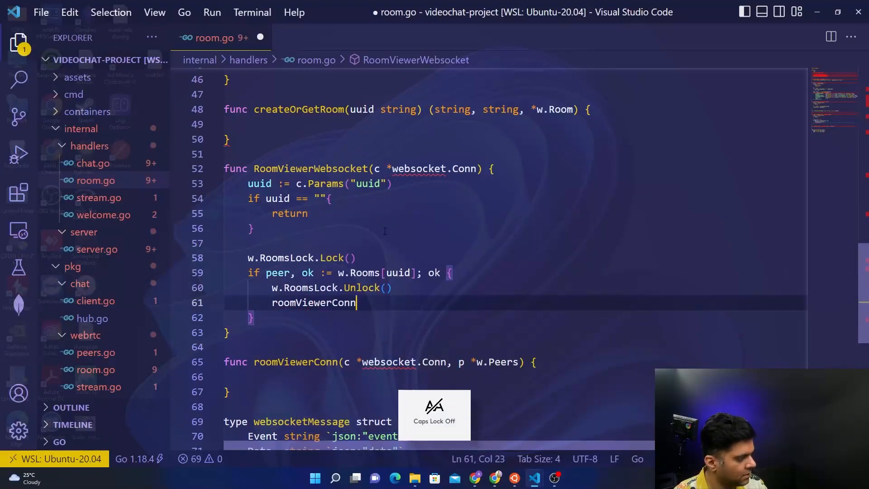
type("(")
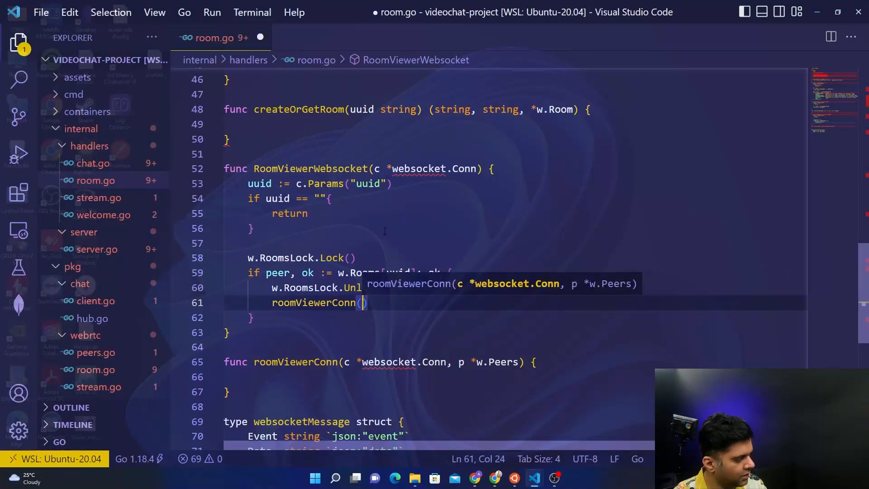
mouse_move(288, 374)
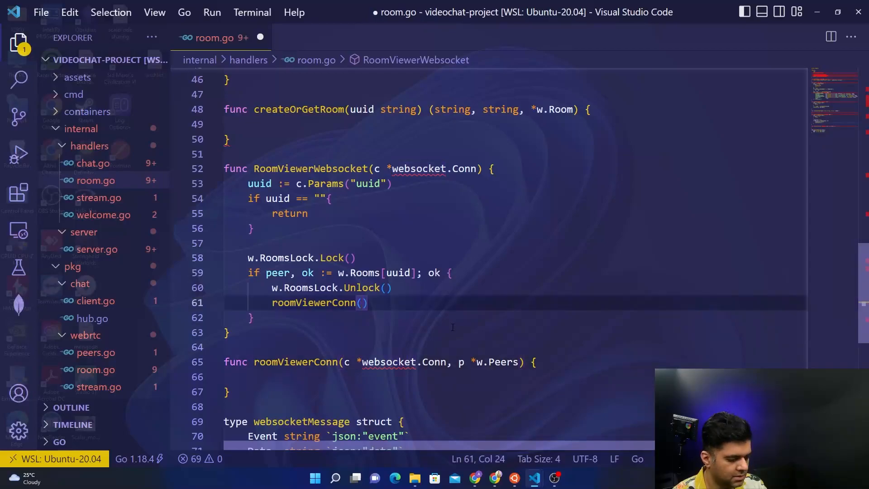
type("c, peer.Peers")
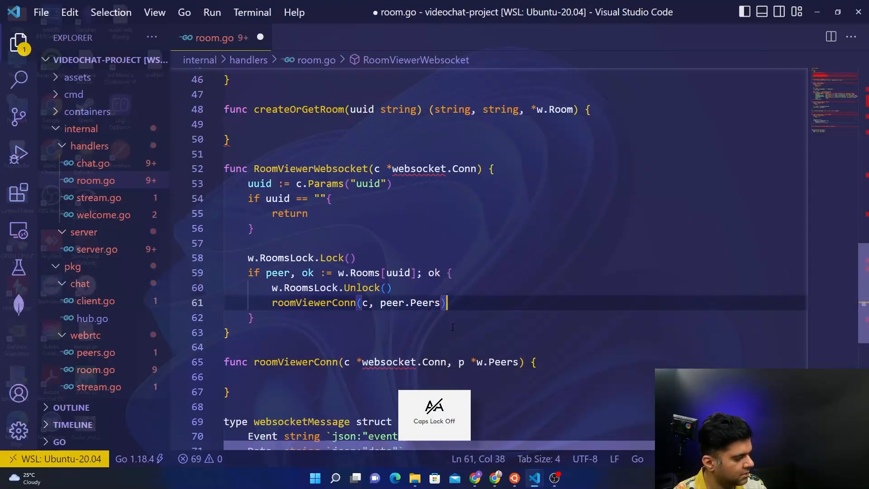
type("return")
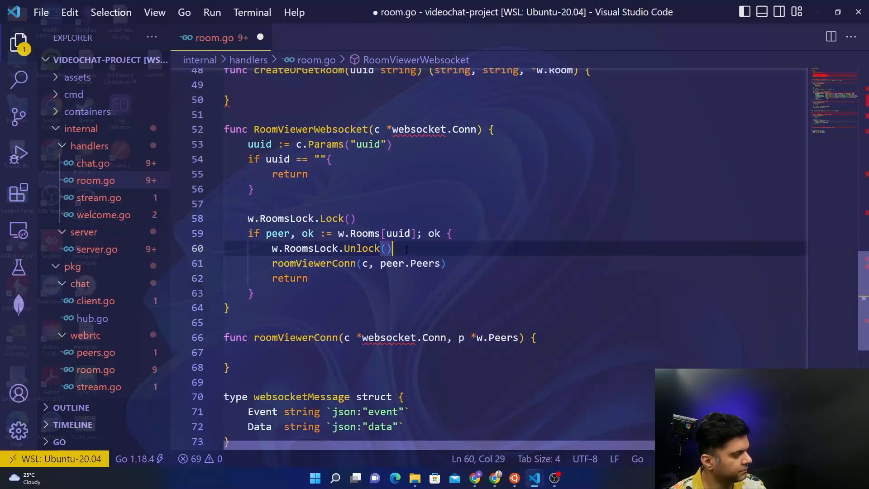
- Add w.RoomsLock.Unlock() after the existing-room block and save room.go formatted
left_click(308, 278)
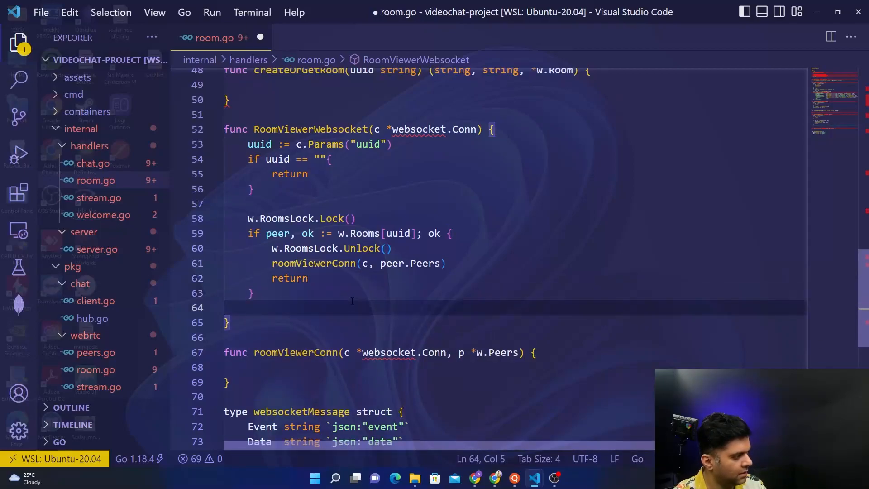
type("w.Rooms")
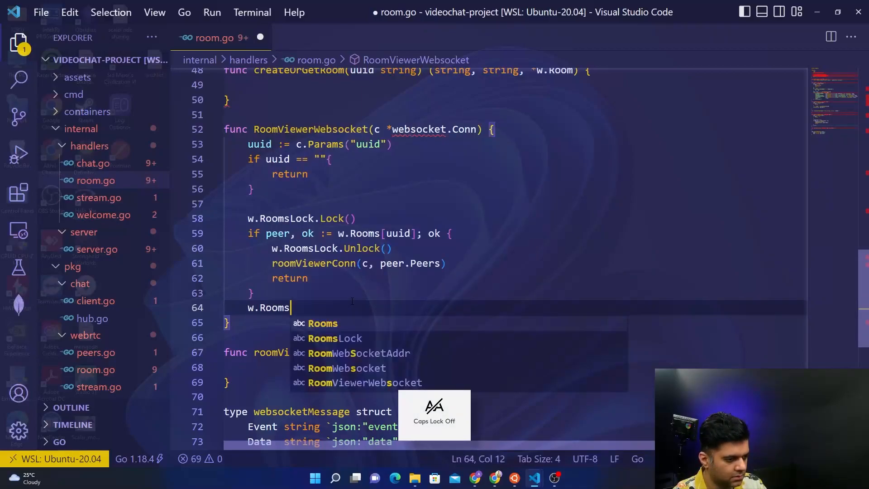
type("Lock.Unl")
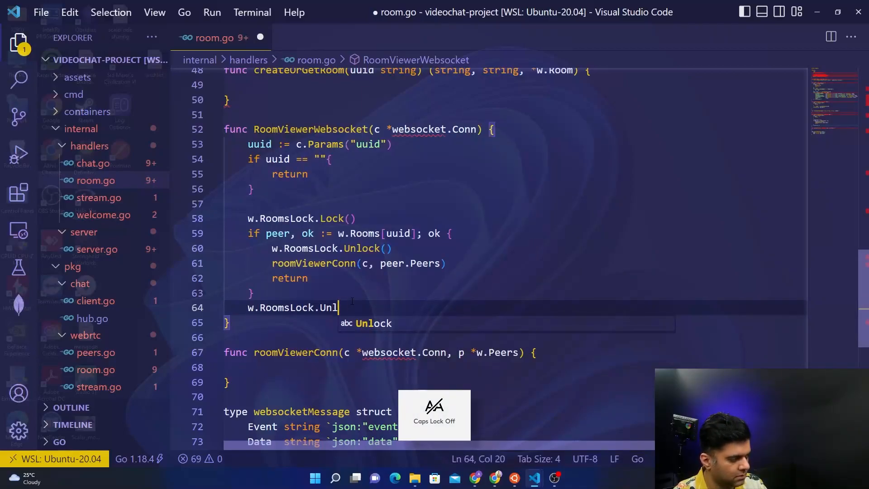
key("Enter")
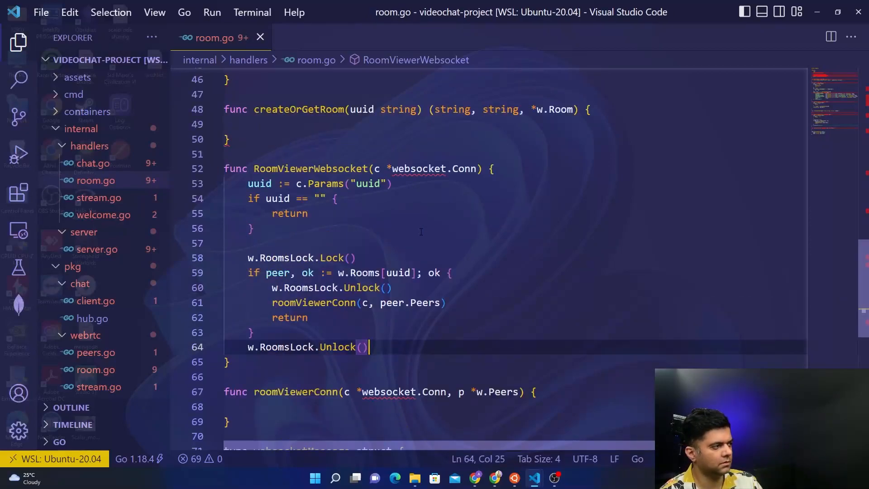
left_click(421, 273)
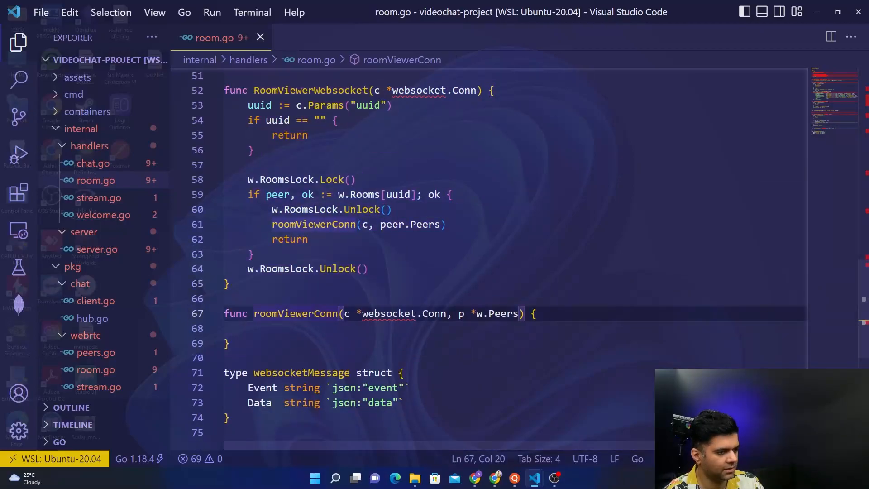
scroll("up", 3)
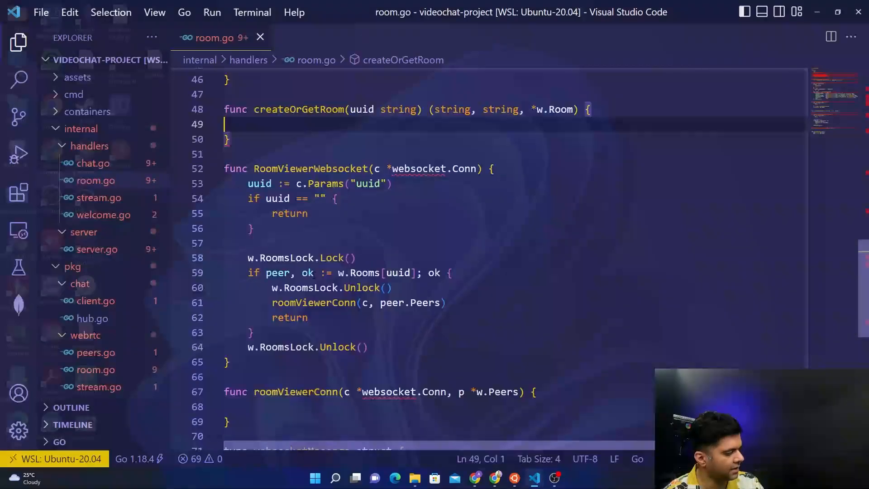
scroll("down", 3)
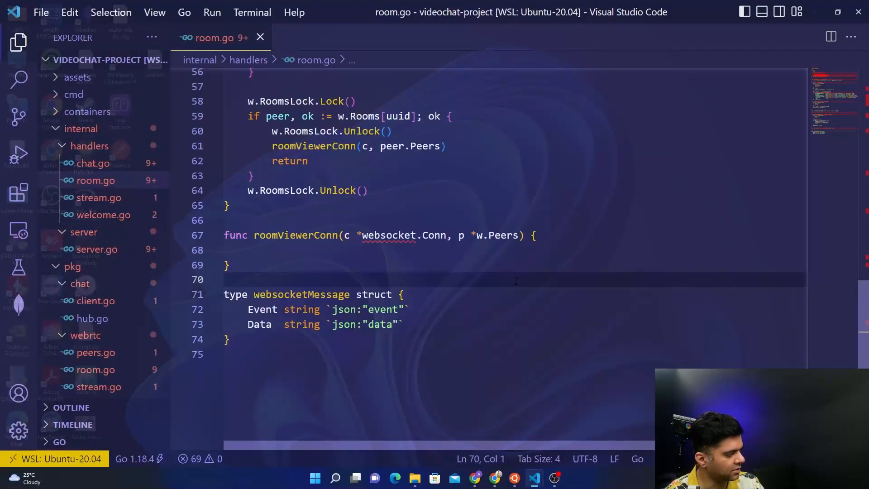
mouse_move(564, 255)
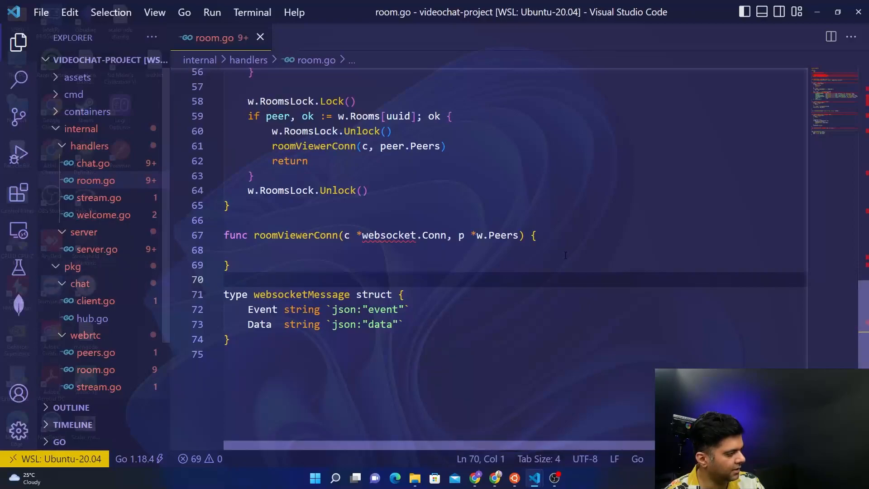